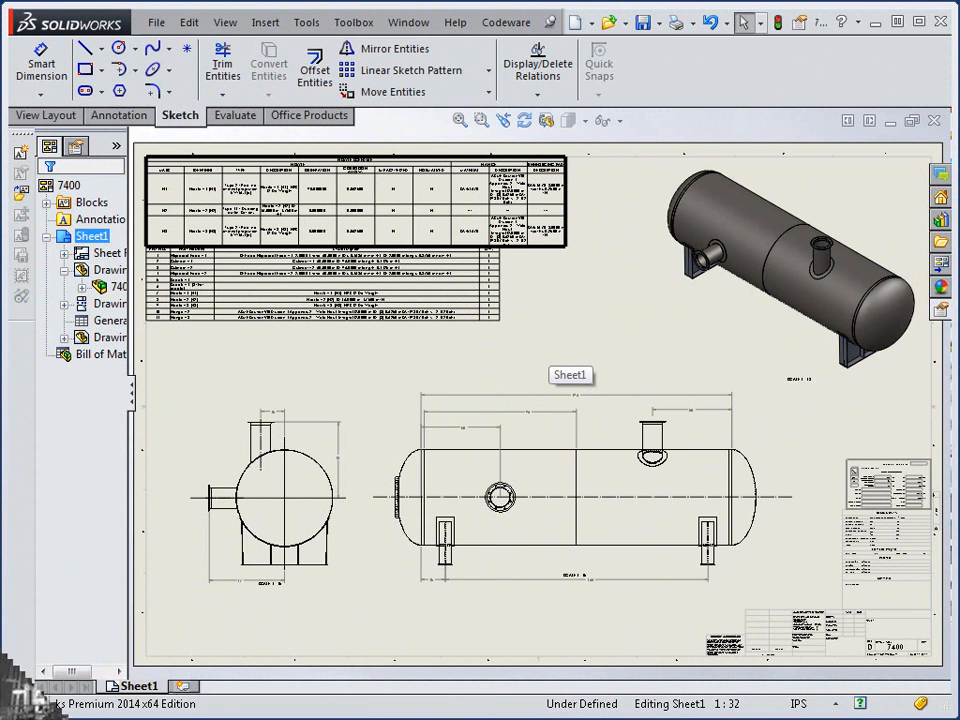
pyautogui.moveTo(555, 350)
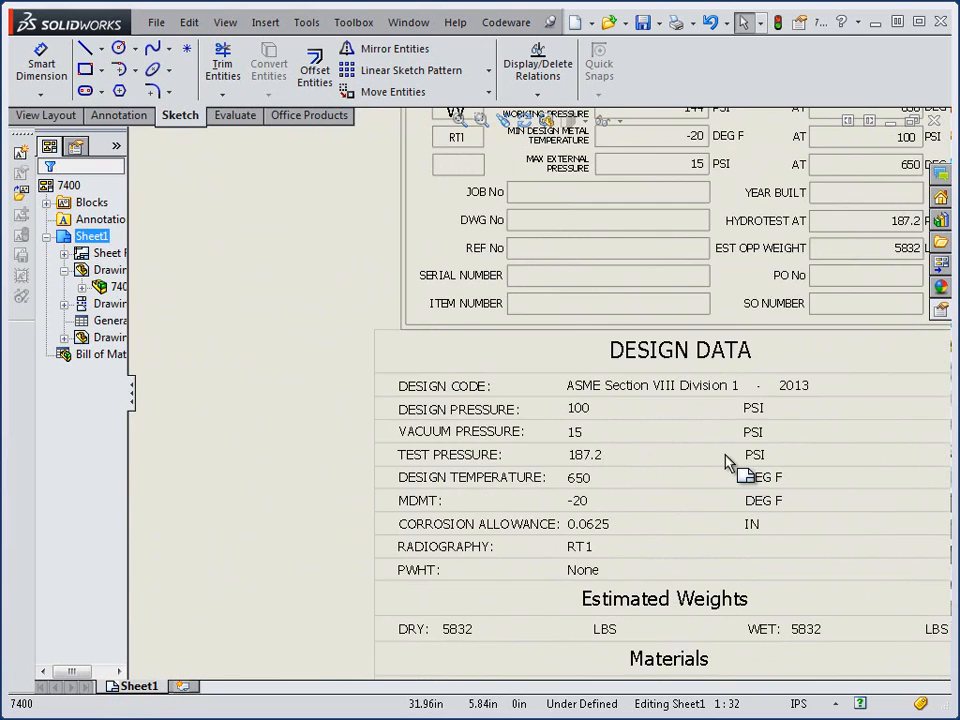
pyautogui.moveTo(700, 467)
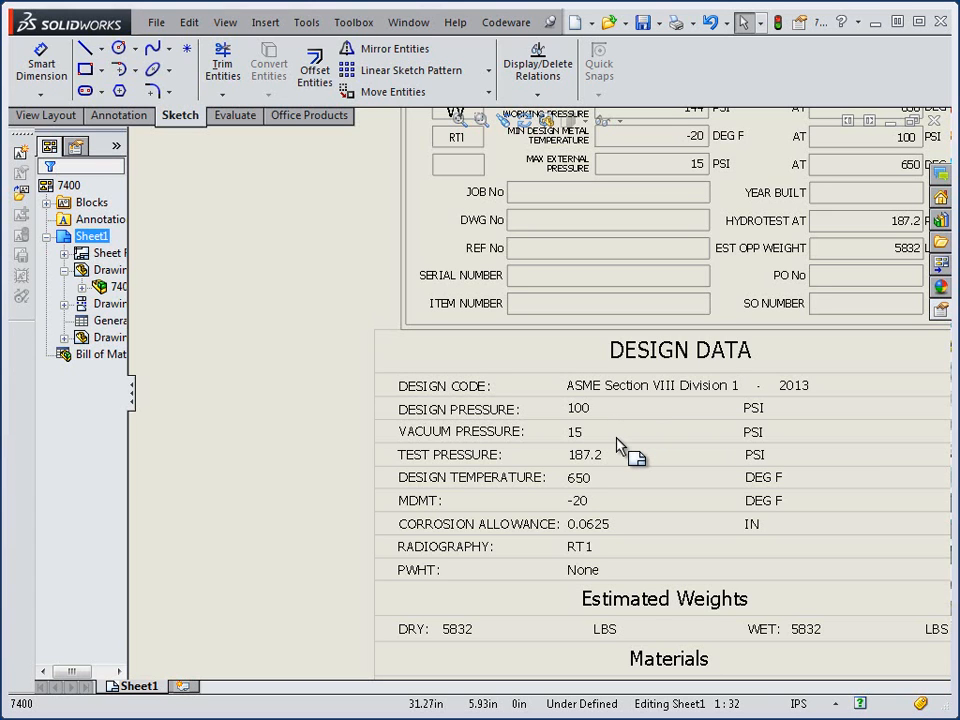
pyautogui.moveTo(620, 485)
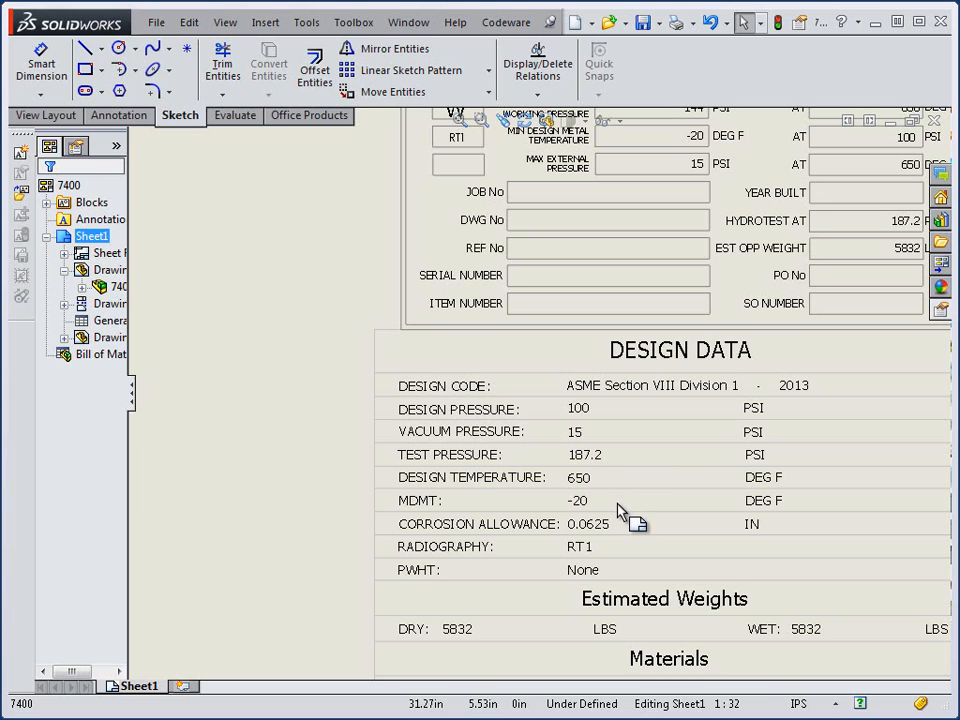
pyautogui.moveTo(620, 512)
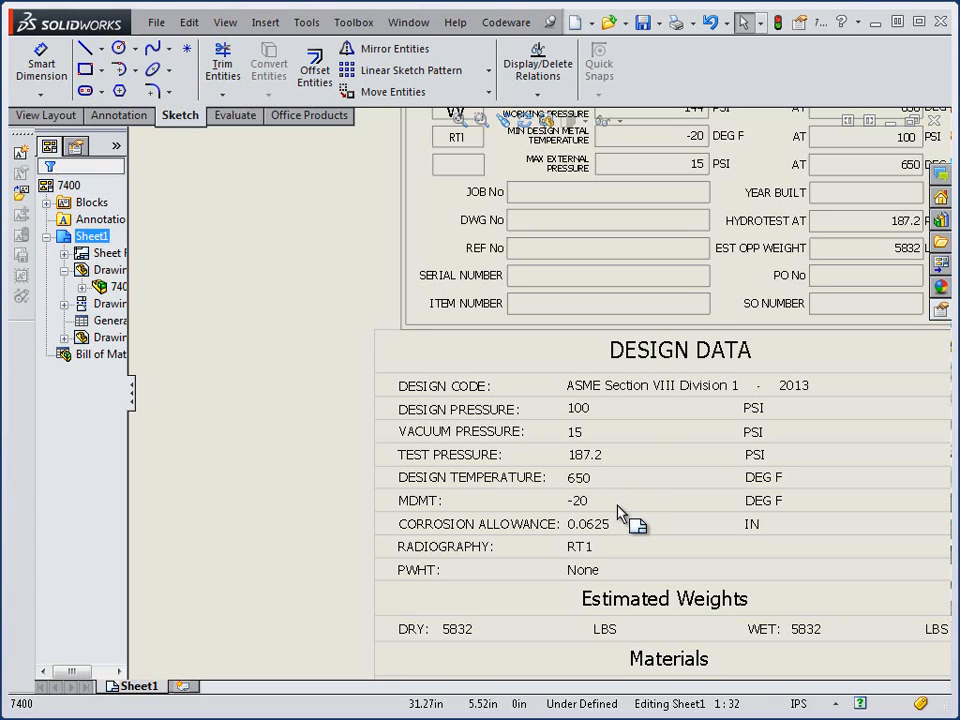
# Show the SolidWorks vessel sheet's context menu before switching to COMPRESS 2014
pyautogui.rightClick(620, 515)
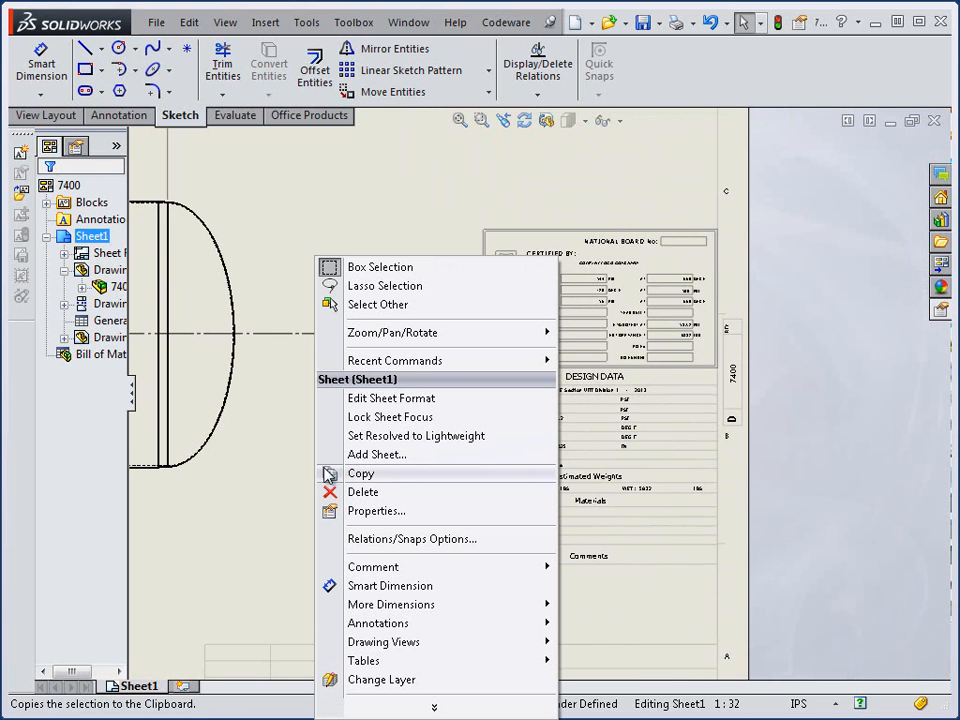
pyautogui.moveTo(393, 332)
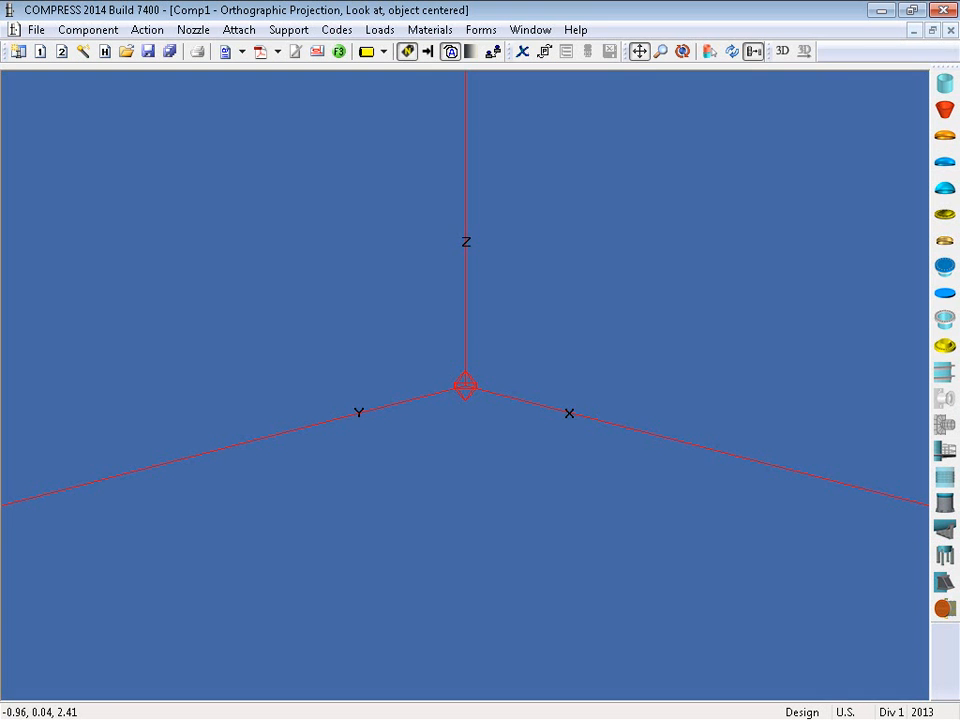
pyautogui.moveTo(528, 478)
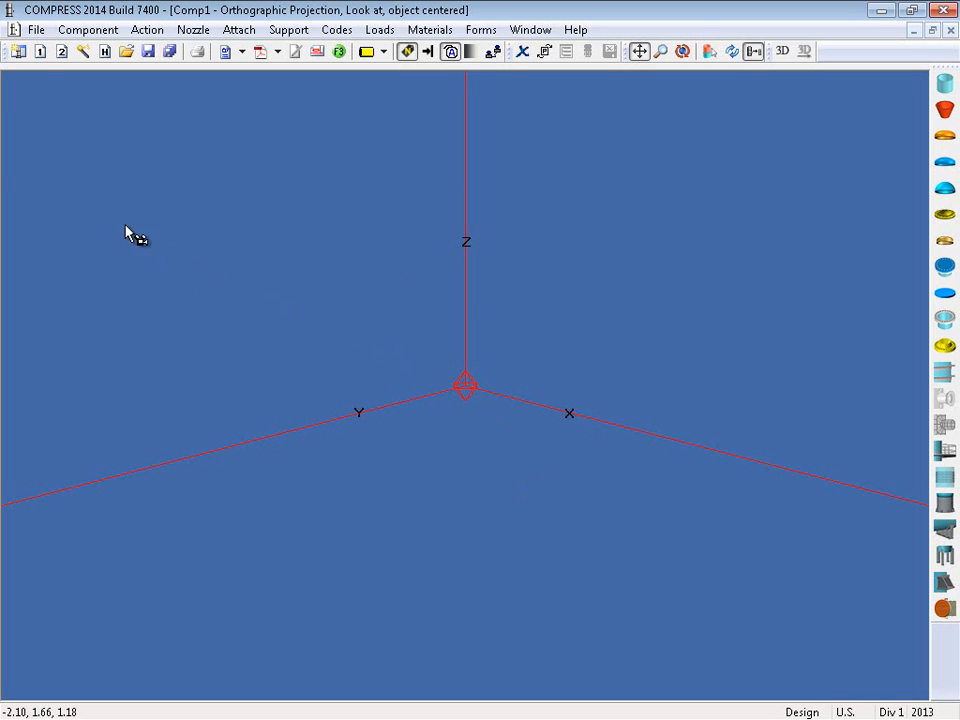
# Launch the Vessel Wizard from the File menu to create vessel Comp2
pyautogui.click(37, 29)
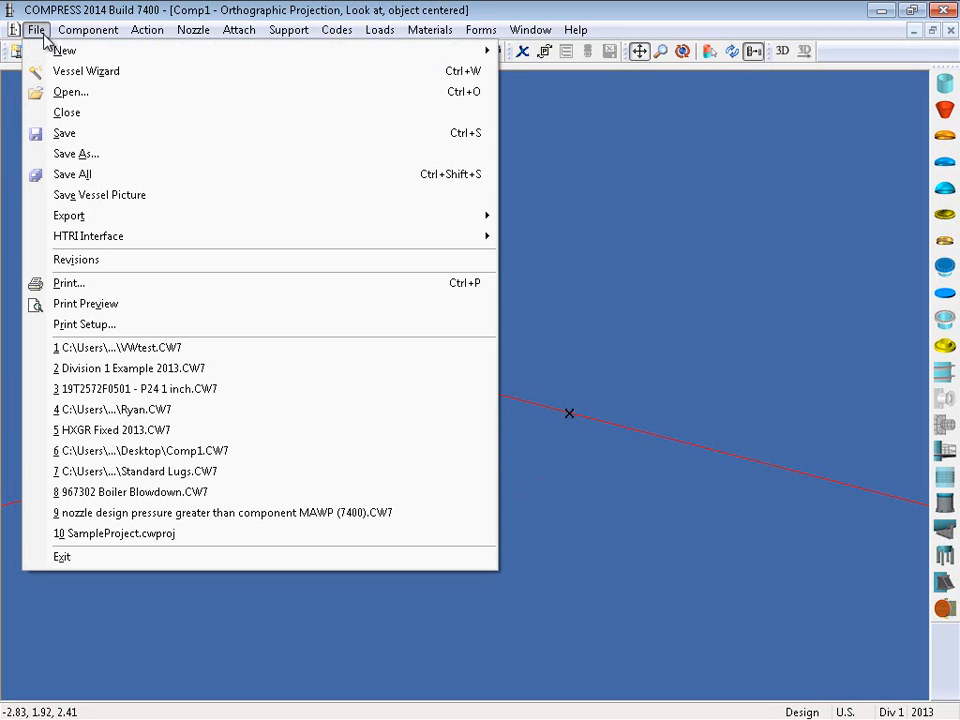
pyautogui.moveTo(85, 71)
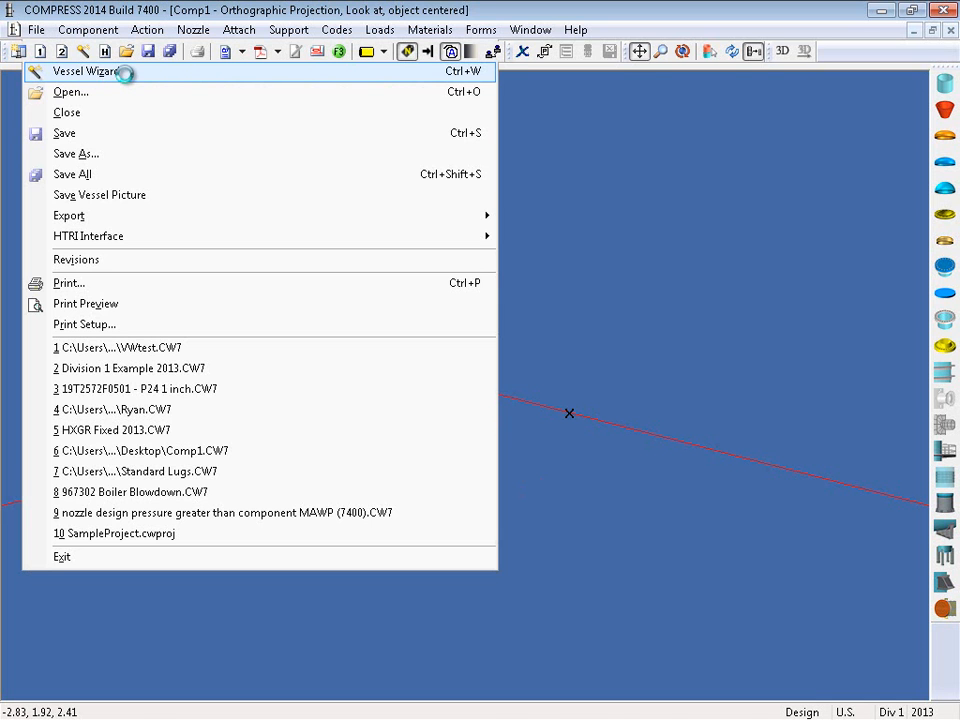
pyautogui.click(86, 71)
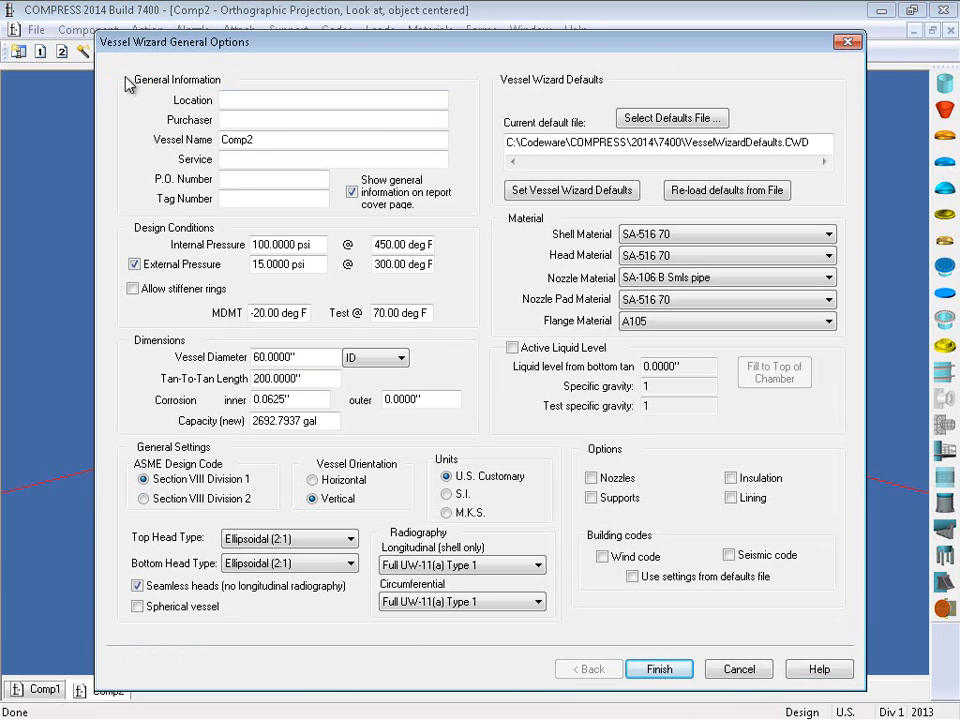
# Enter location Sarasota, purchaser Codeware, P.O. number 12345 and tag number 67890
pyautogui.click(333, 99)
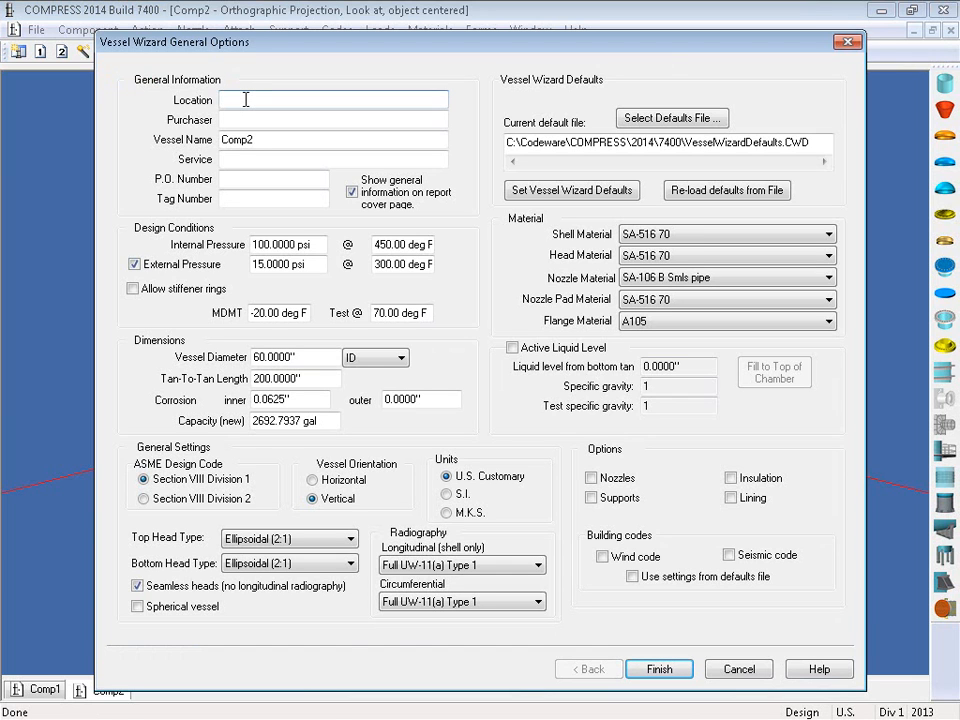
pyautogui.write('Sarasota')
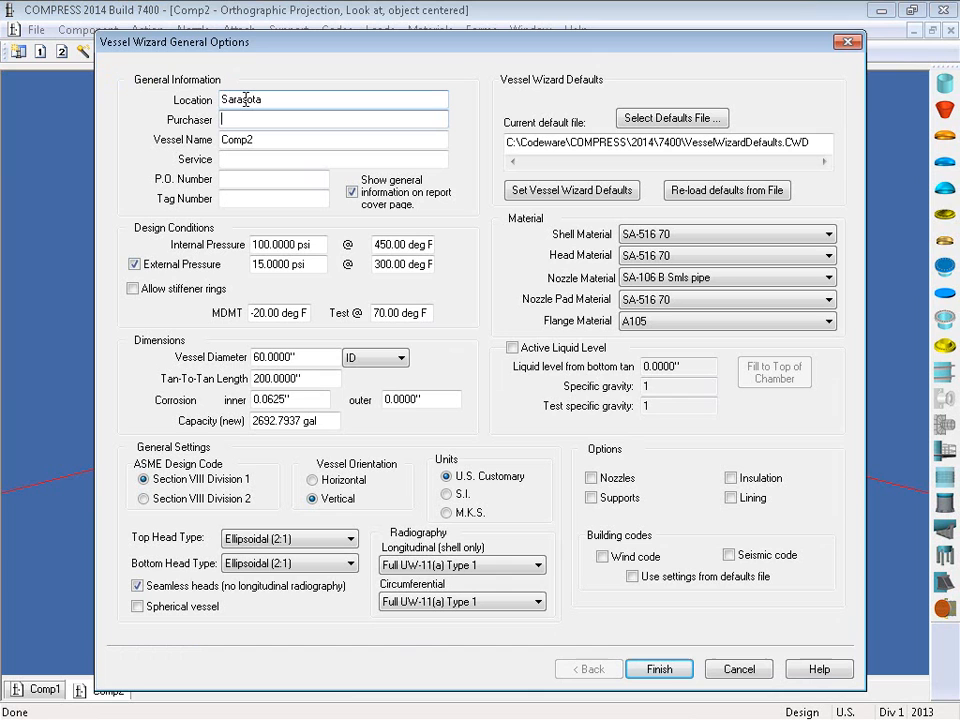
pyautogui.write('Codeware')
pyautogui.click(273, 178)
pyautogui.write('1')
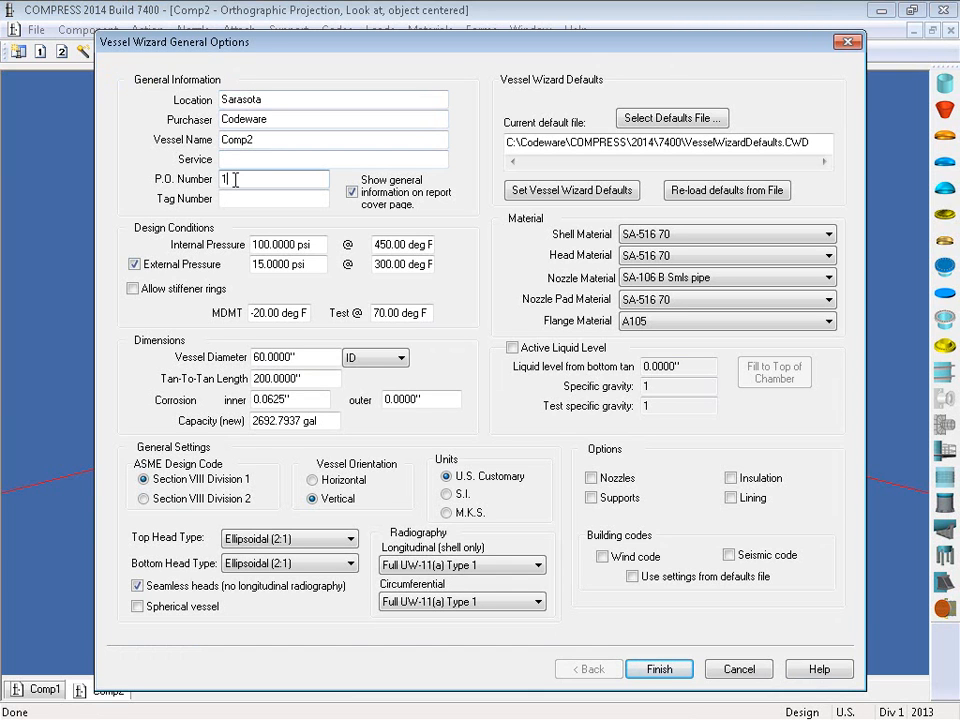
pyautogui.write('2345')
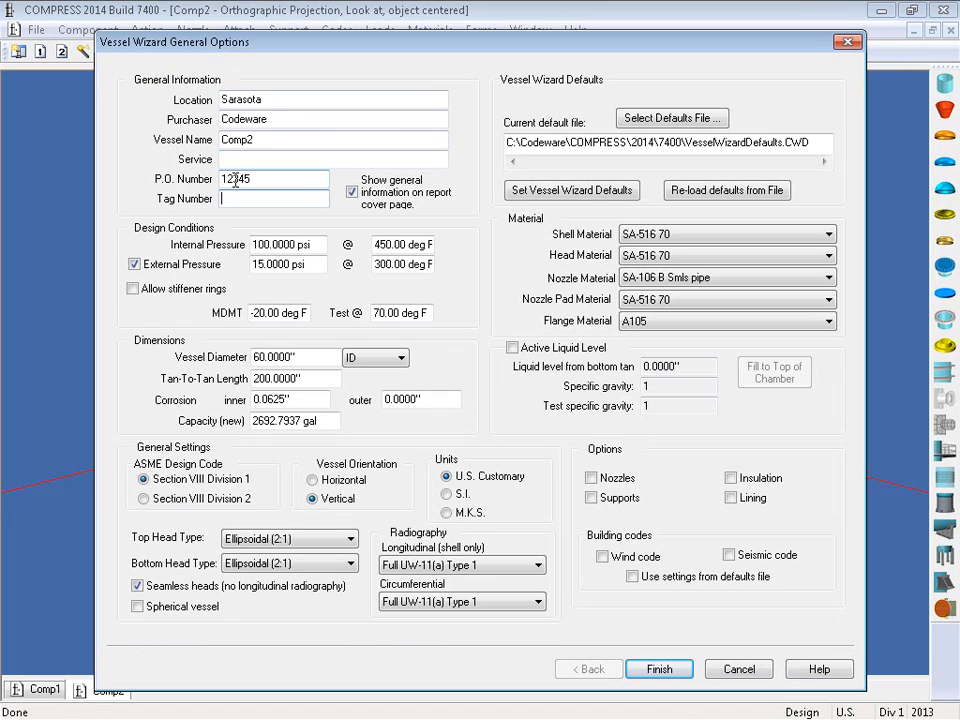
pyautogui.write('67890')
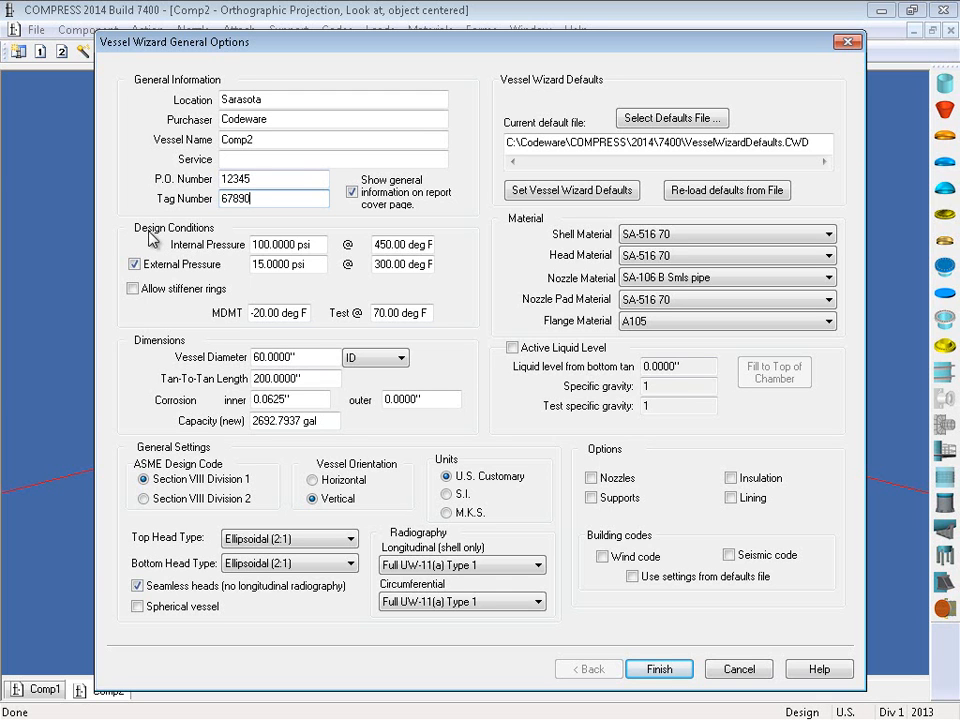
# Set 100 psi internal pressure and 650 °F for both pressure temperatures
pyautogui.write('1')
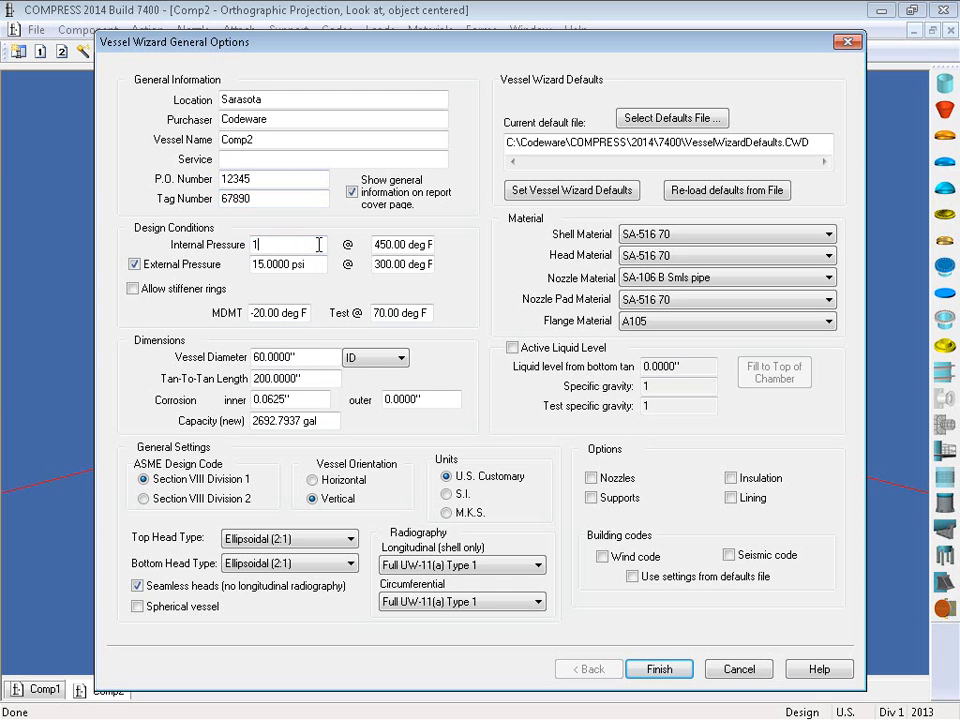
pyautogui.write('100.0000 psi')
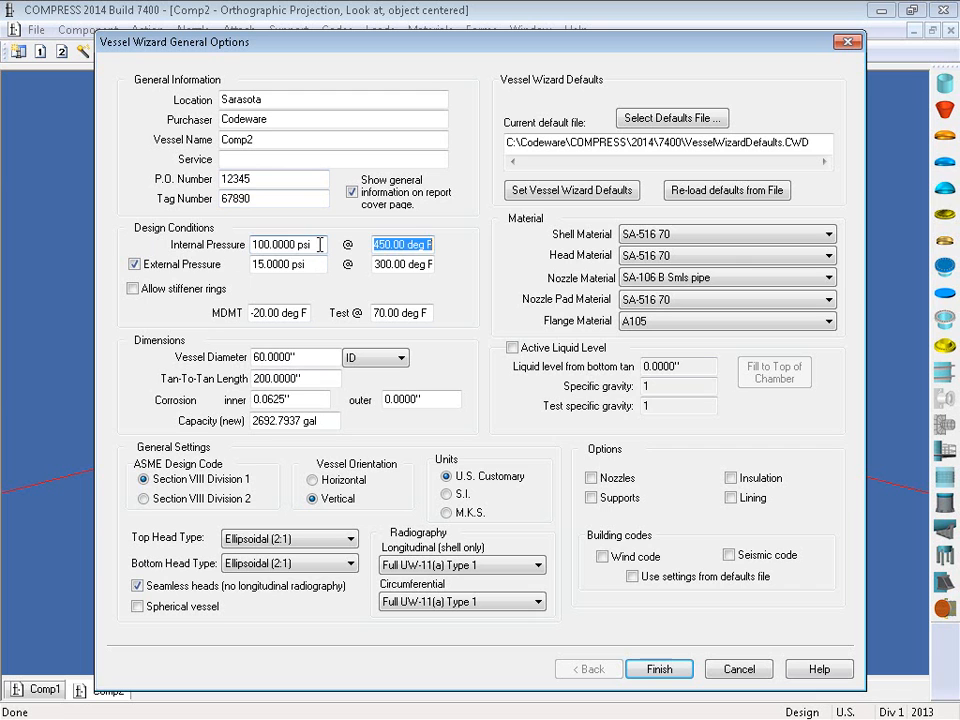
pyautogui.write('650')
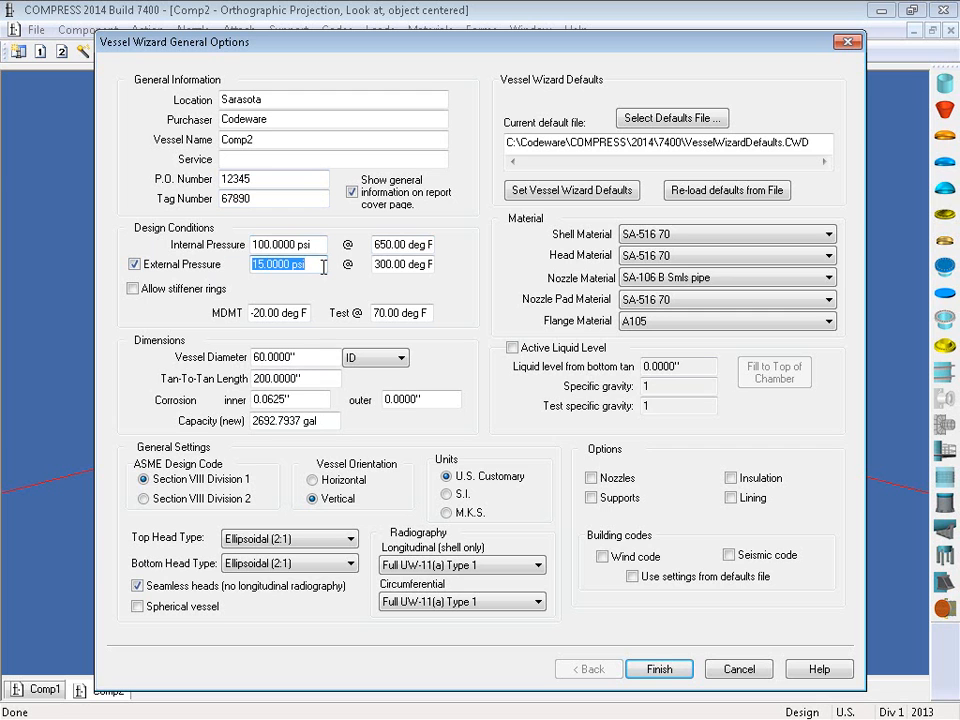
pyautogui.write('6')
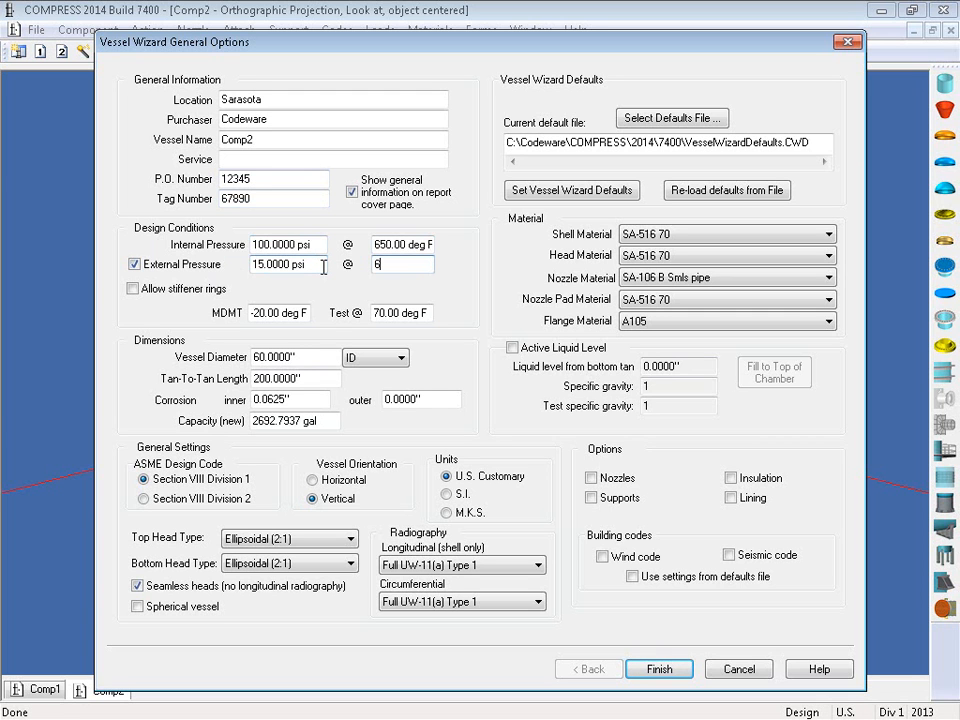
pyautogui.write('50.00 deg F')
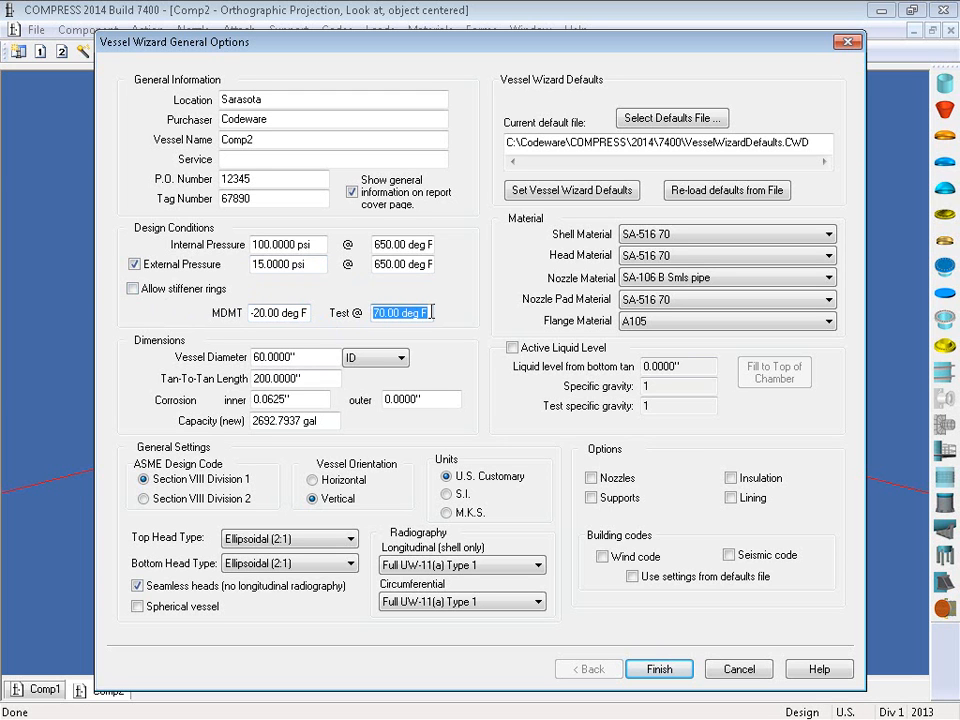
pyautogui.moveTo(175, 350)
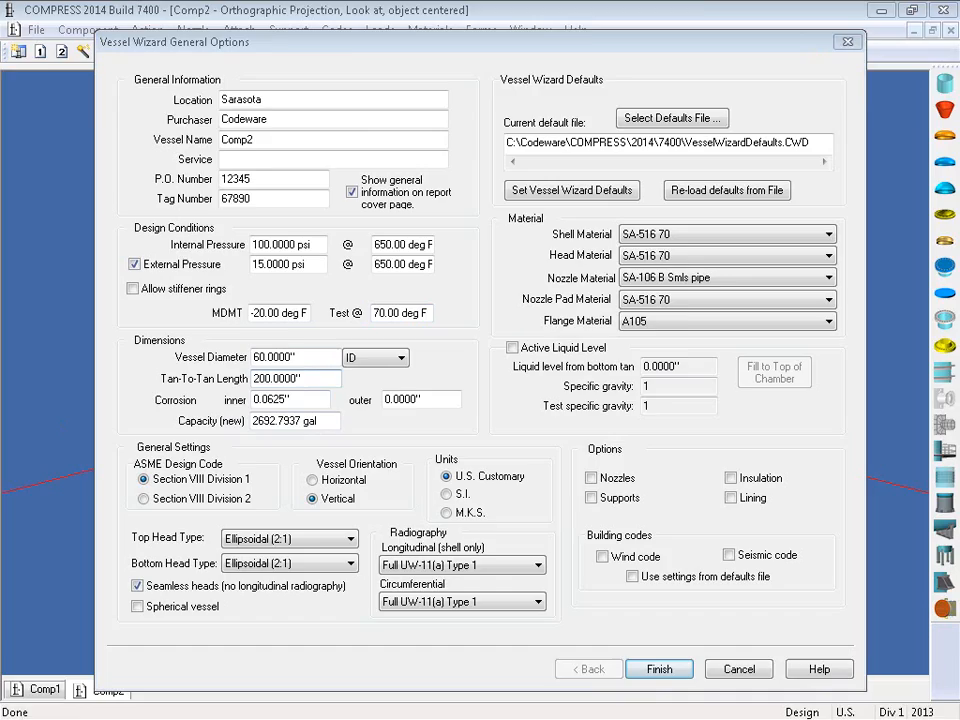
# Replace the 200-inch tan-to-tan length with 196 inches
pyautogui.click(659, 668)
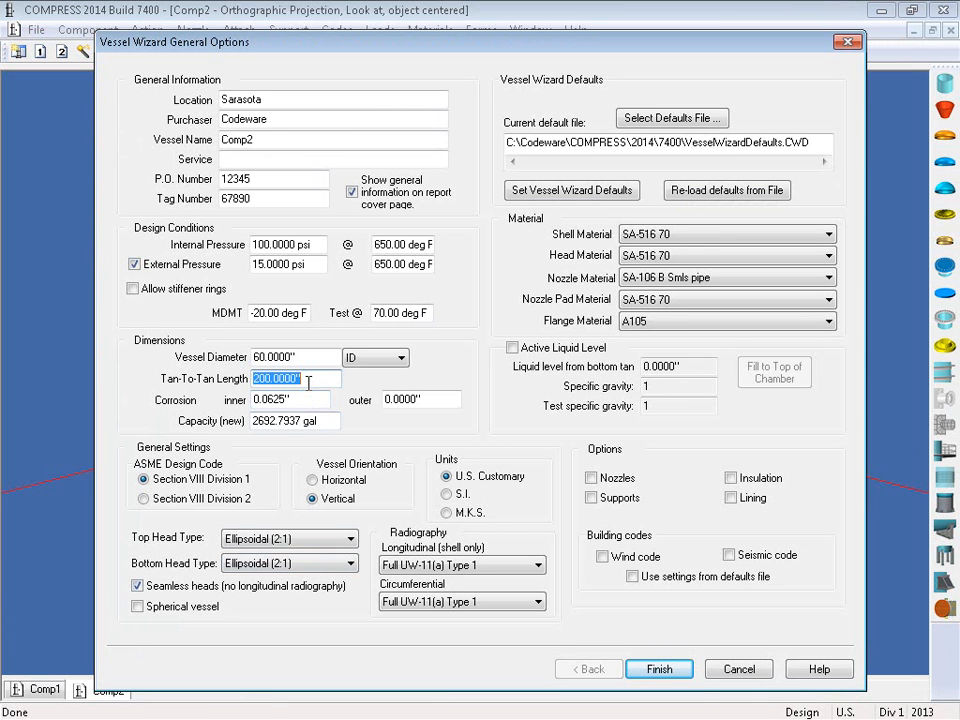
pyautogui.write('196')
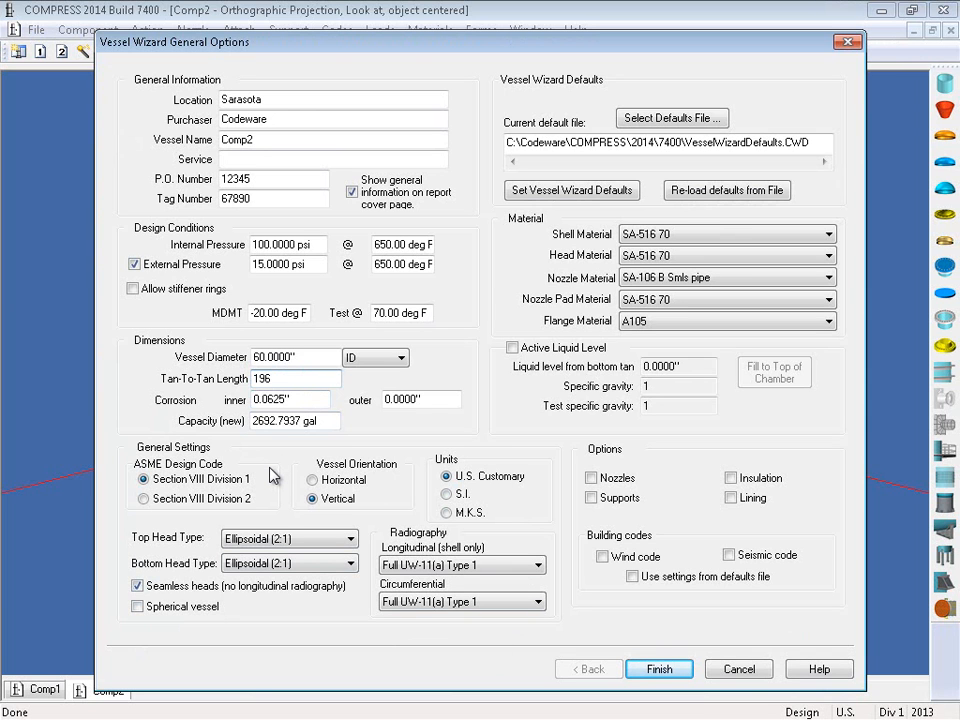
pyautogui.moveTo(279, 478)
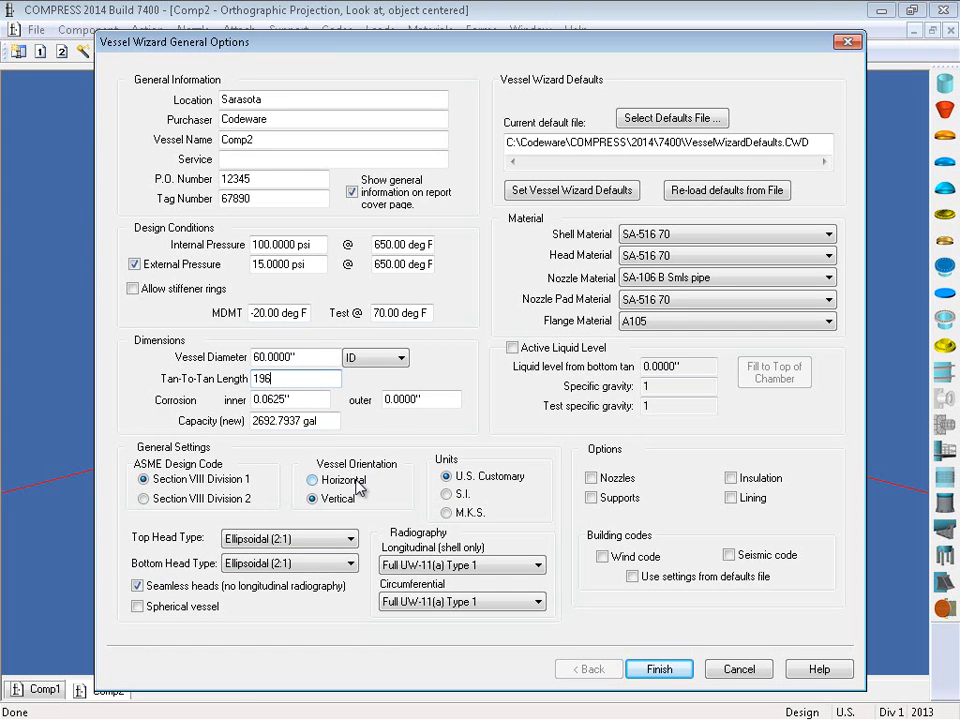
# Switch the vessel orientation to Horizontal
pyautogui.click(312, 480)
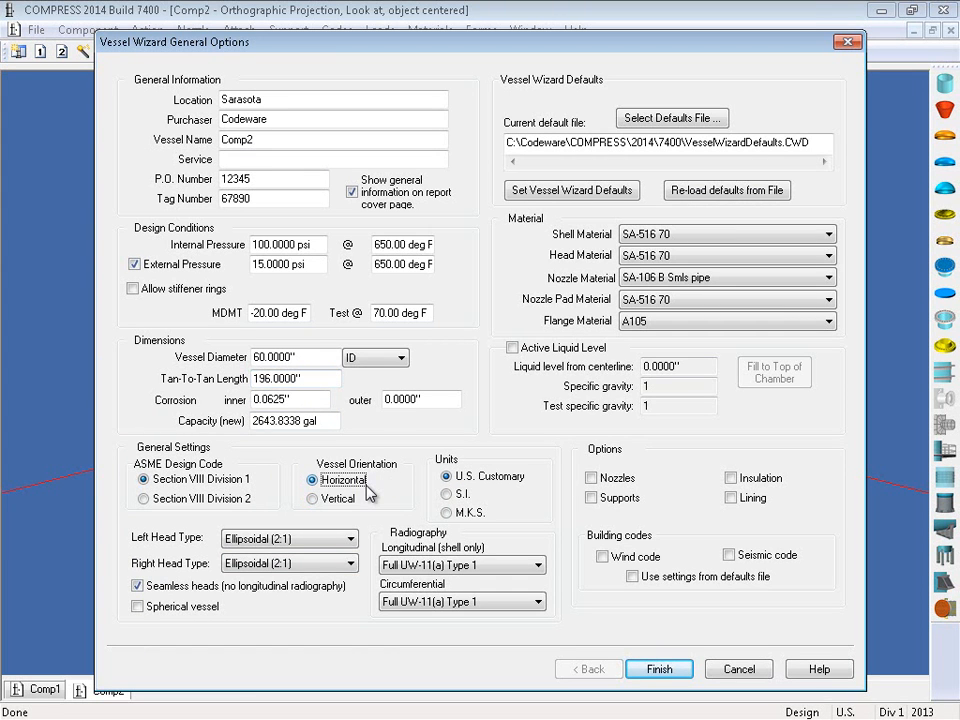
pyautogui.moveTo(437, 485)
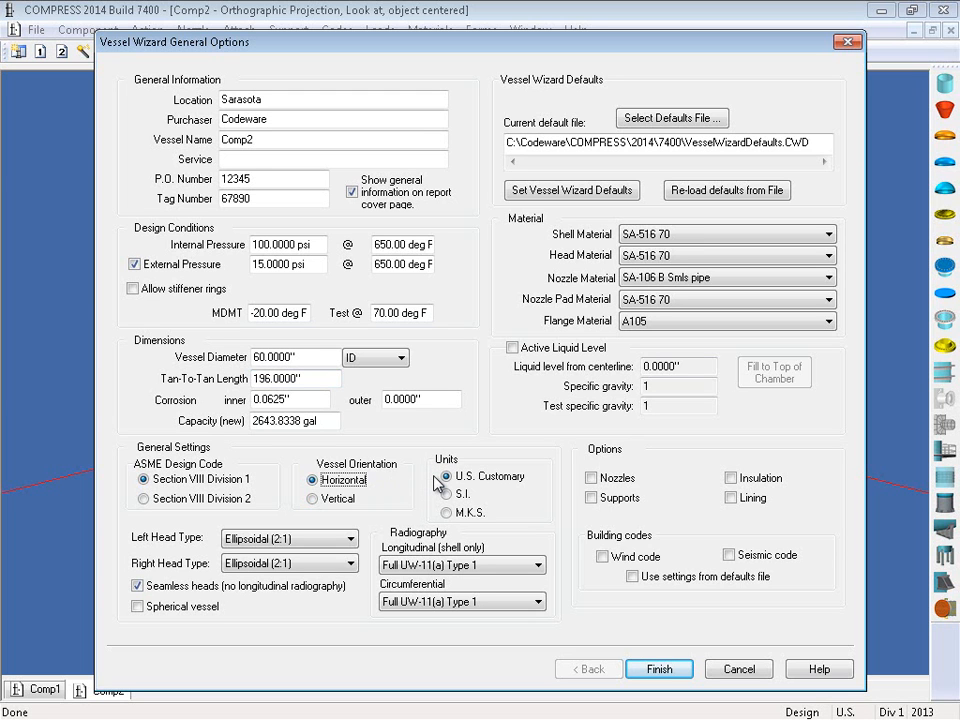
pyautogui.moveTo(388, 510)
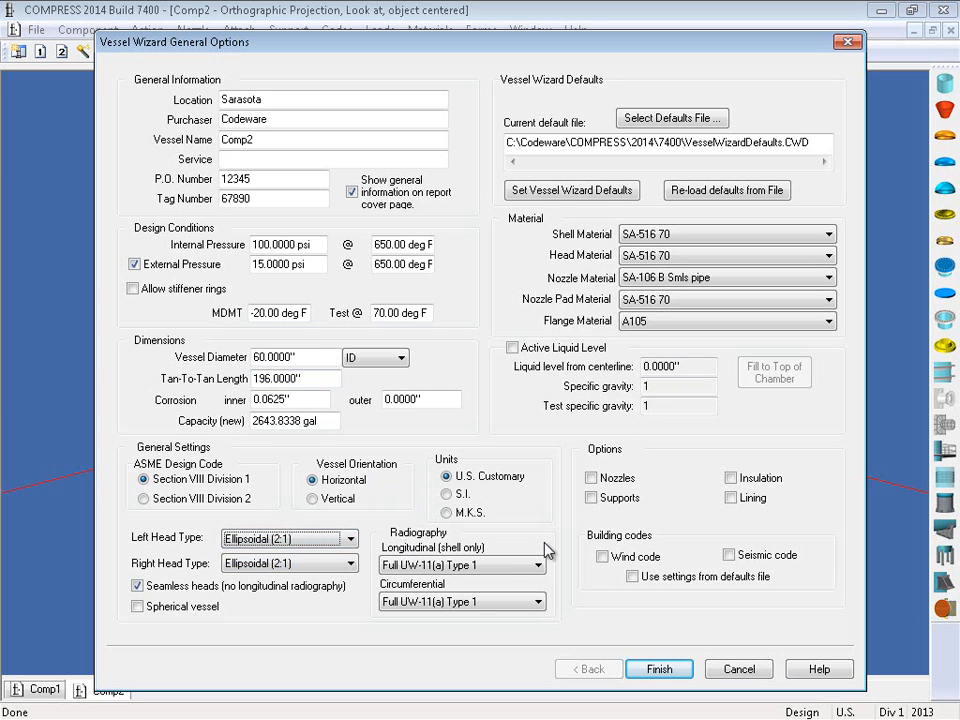
pyautogui.moveTo(470, 630)
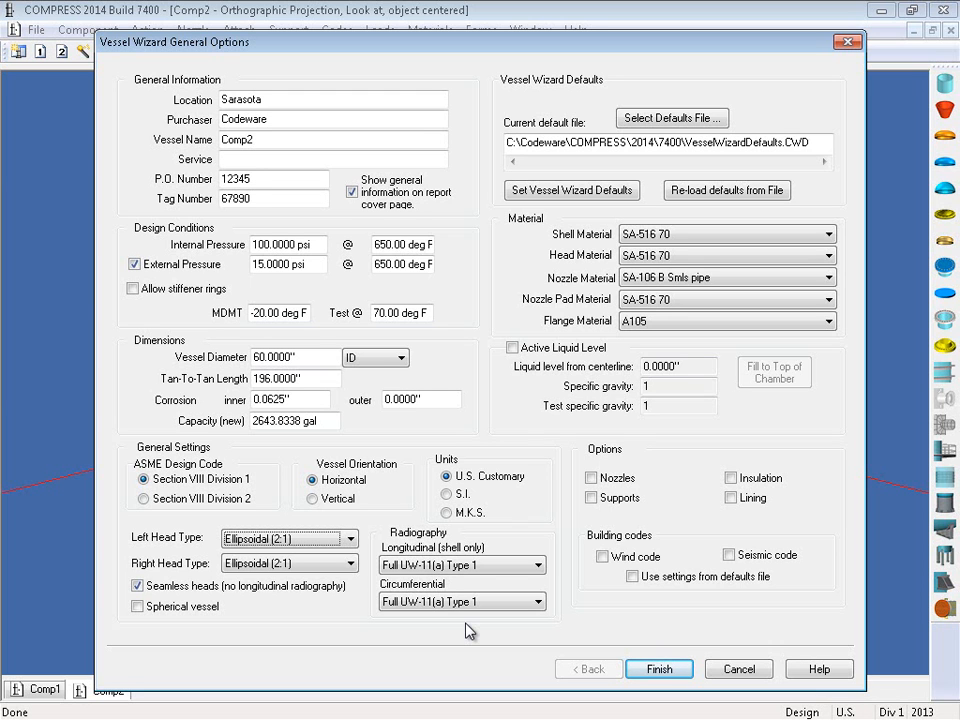
pyautogui.moveTo(512, 293)
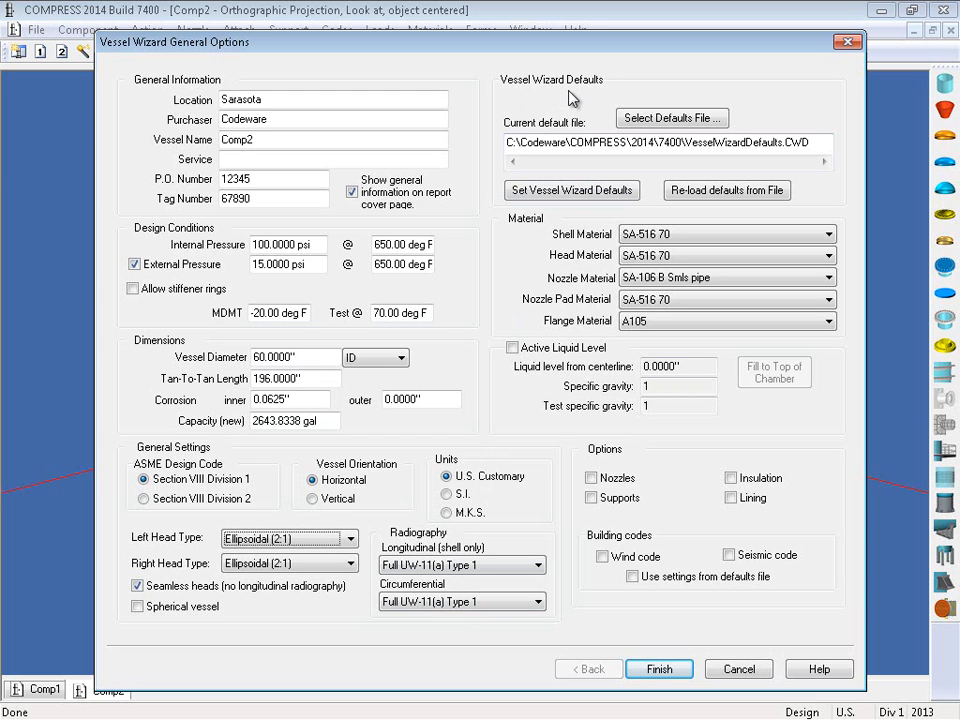
pyautogui.moveTo(651, 210)
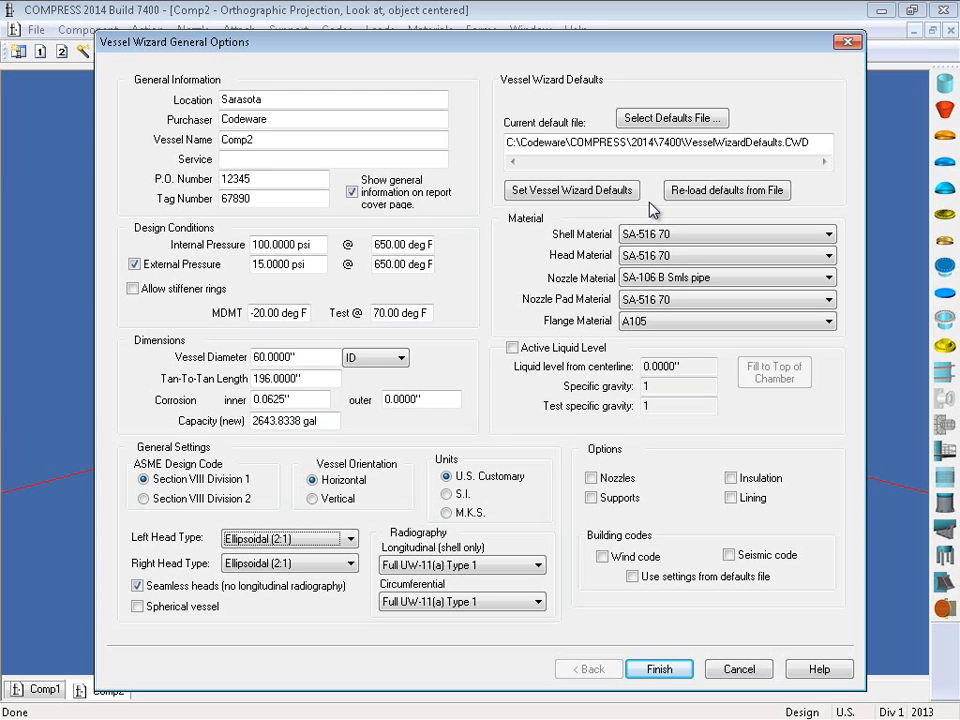
pyautogui.moveTo(528, 234)
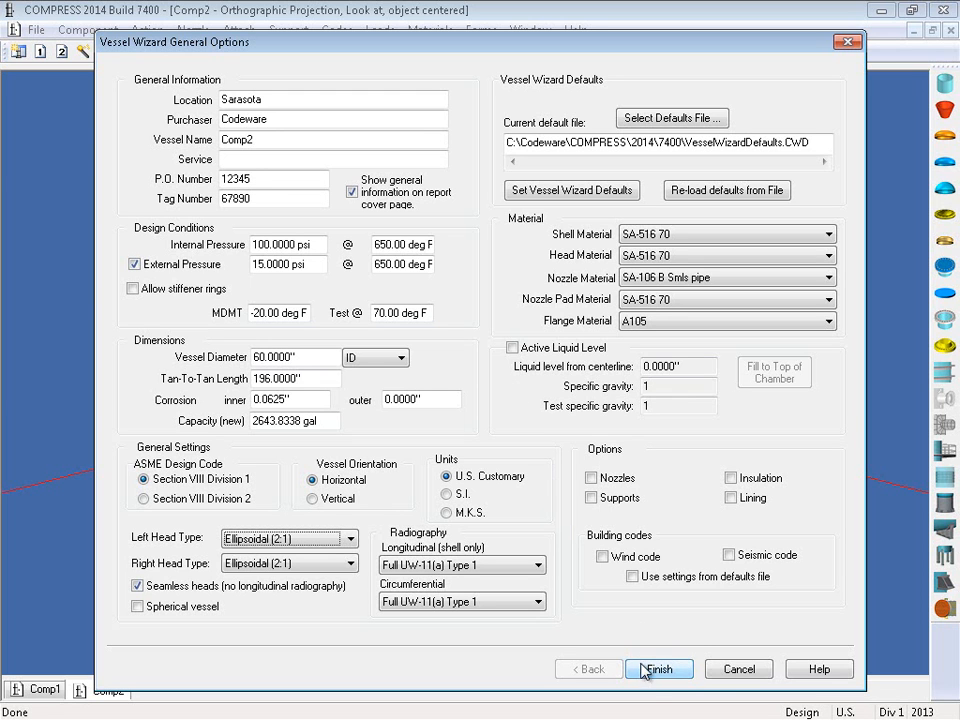
pyautogui.moveTo(640, 637)
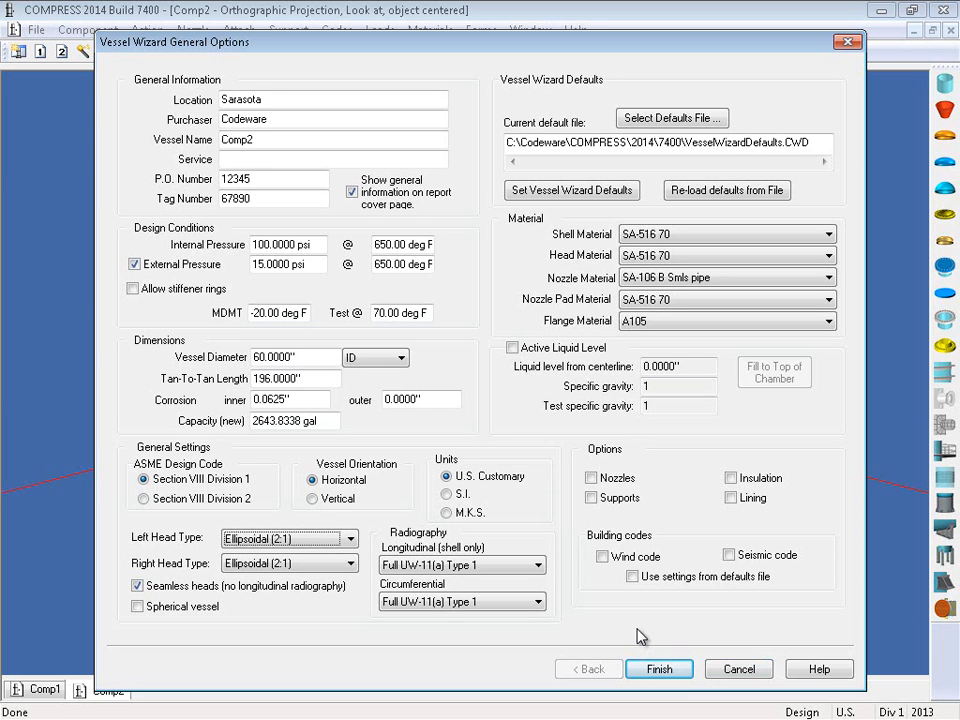
pyautogui.moveTo(641, 605)
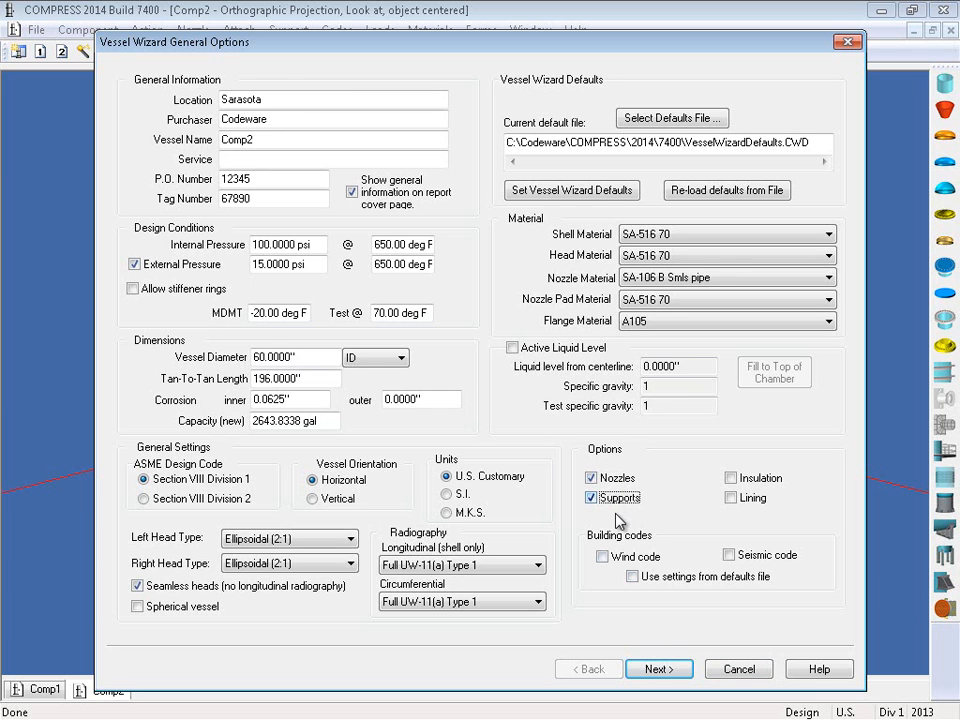
# Enable supports and advance the wizard to the Nozzles page
pyautogui.click(587, 497)
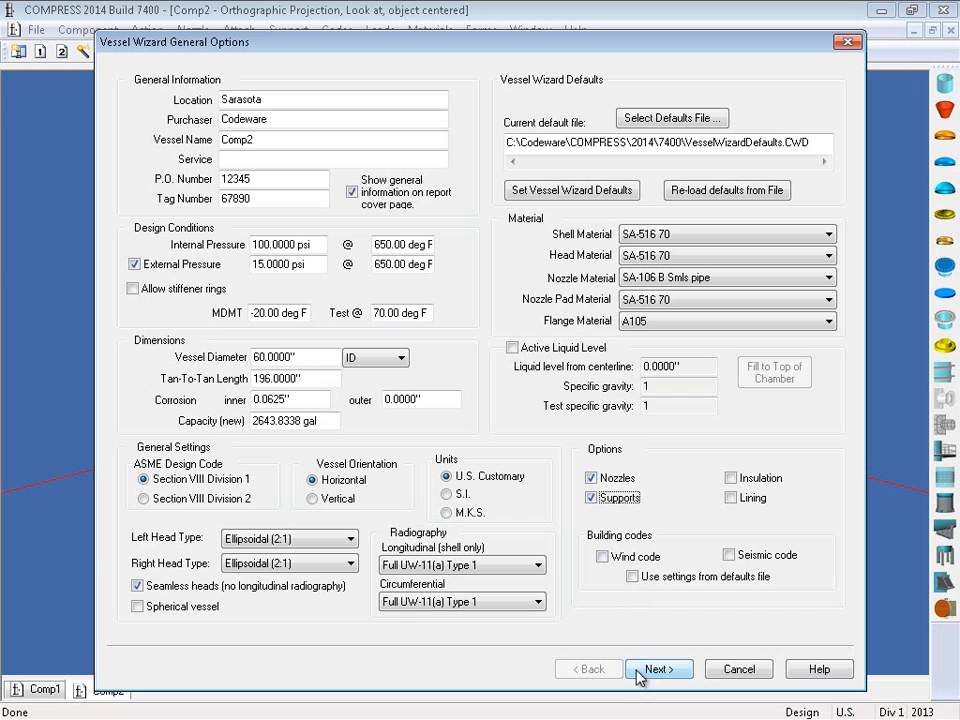
pyautogui.click(659, 668)
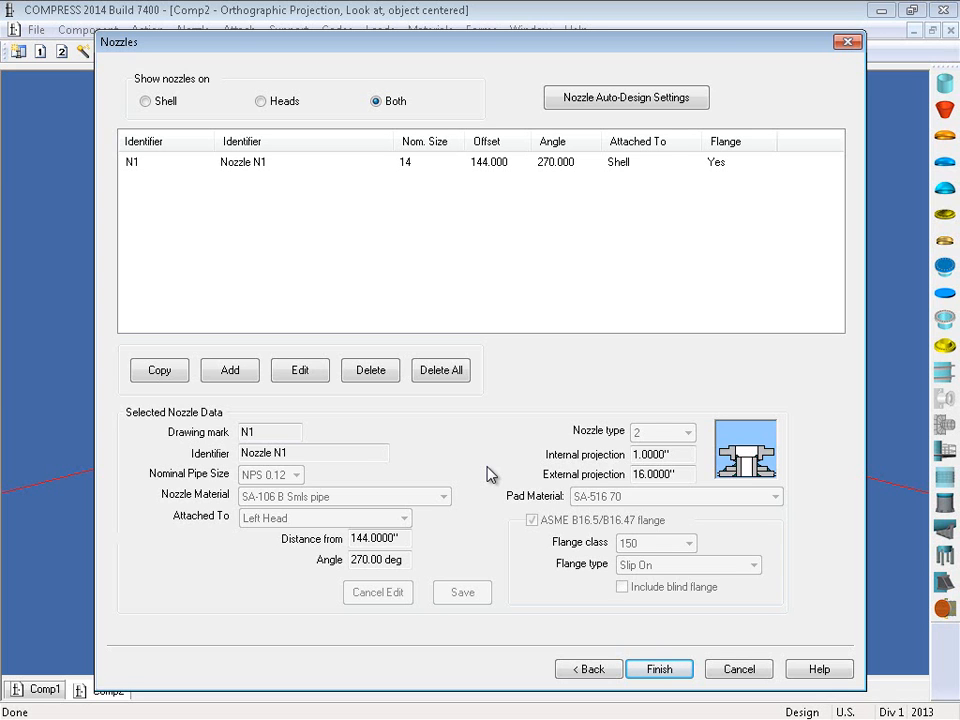
pyautogui.moveTo(167, 172)
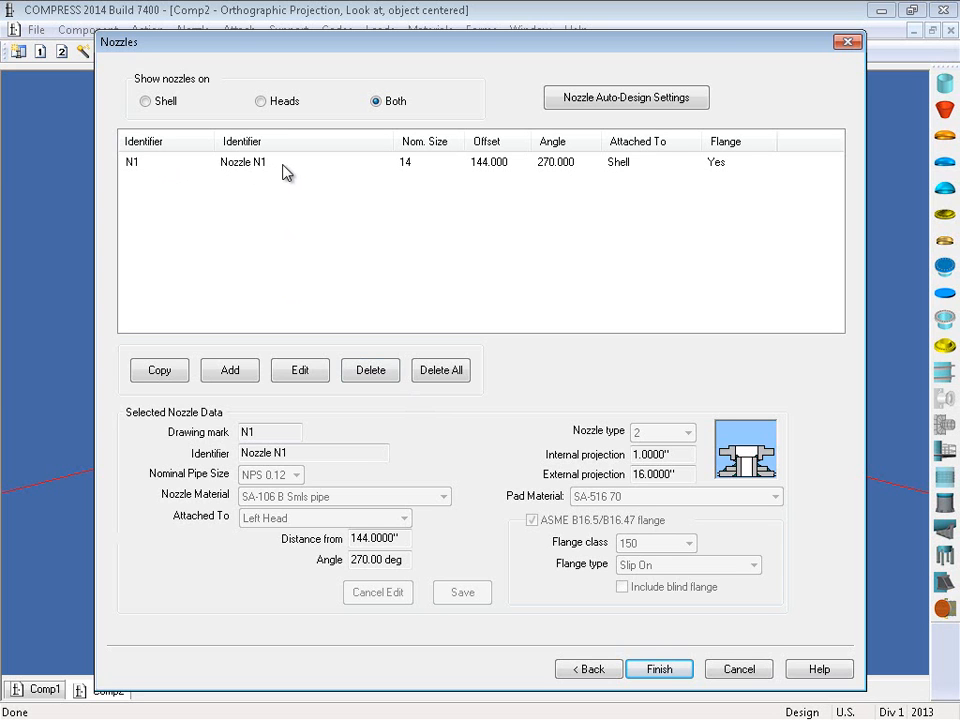
pyautogui.moveTo(486, 172)
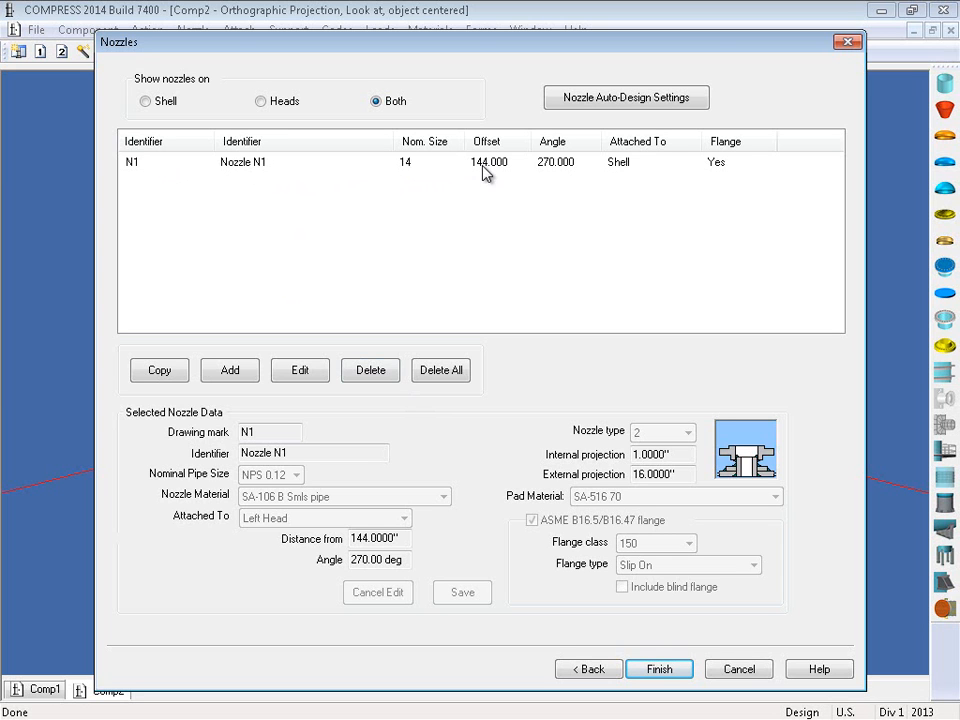
pyautogui.moveTo(535, 175)
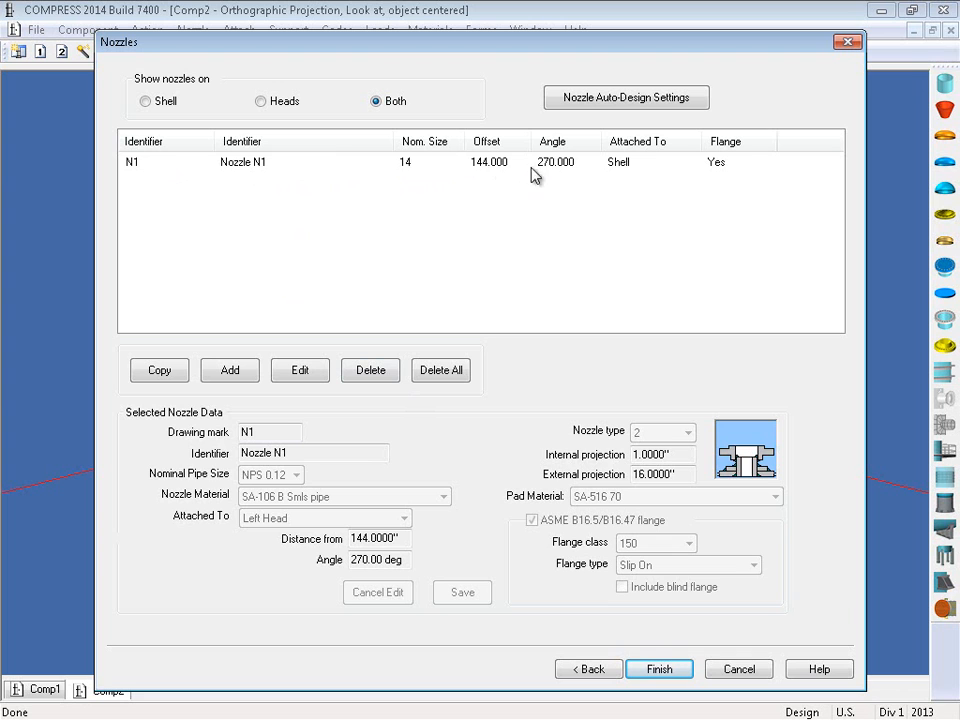
pyautogui.moveTo(427, 195)
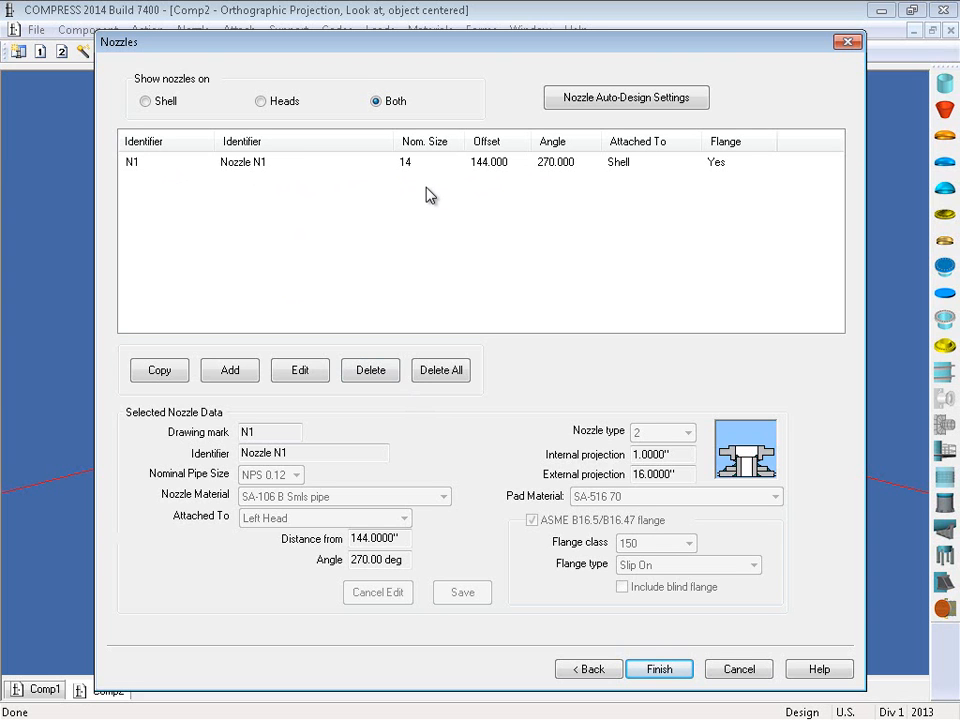
# Select nozzle N1 to display its NPS 14 shell nozzle data
pyautogui.click(240, 161)
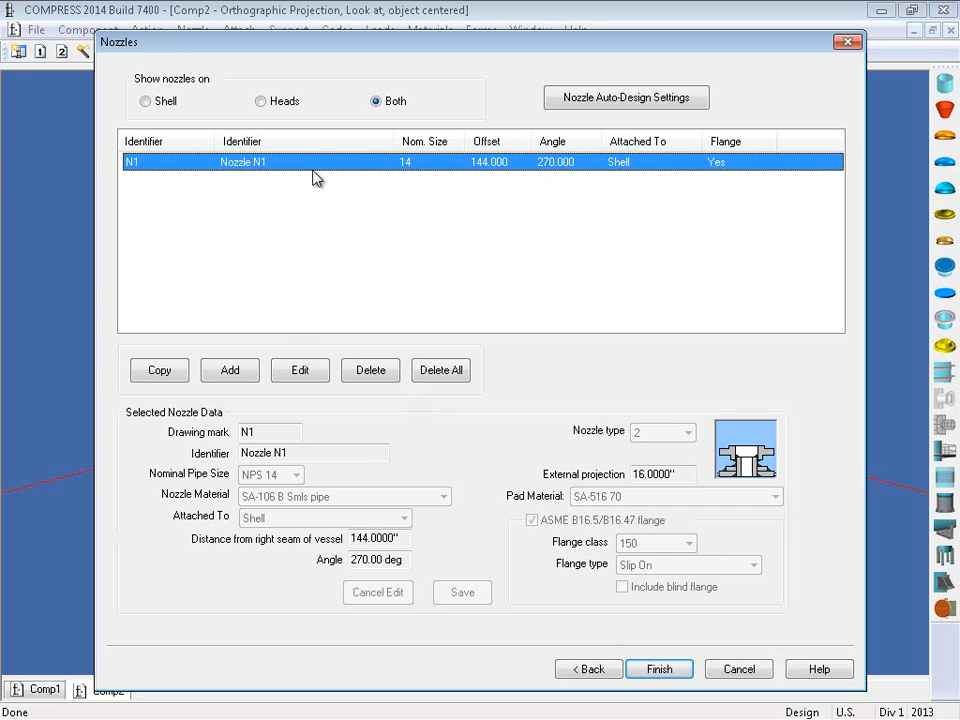
# Save nozzle N1 at a 90° angle, 48 inches from the right seam
pyautogui.click(299, 370)
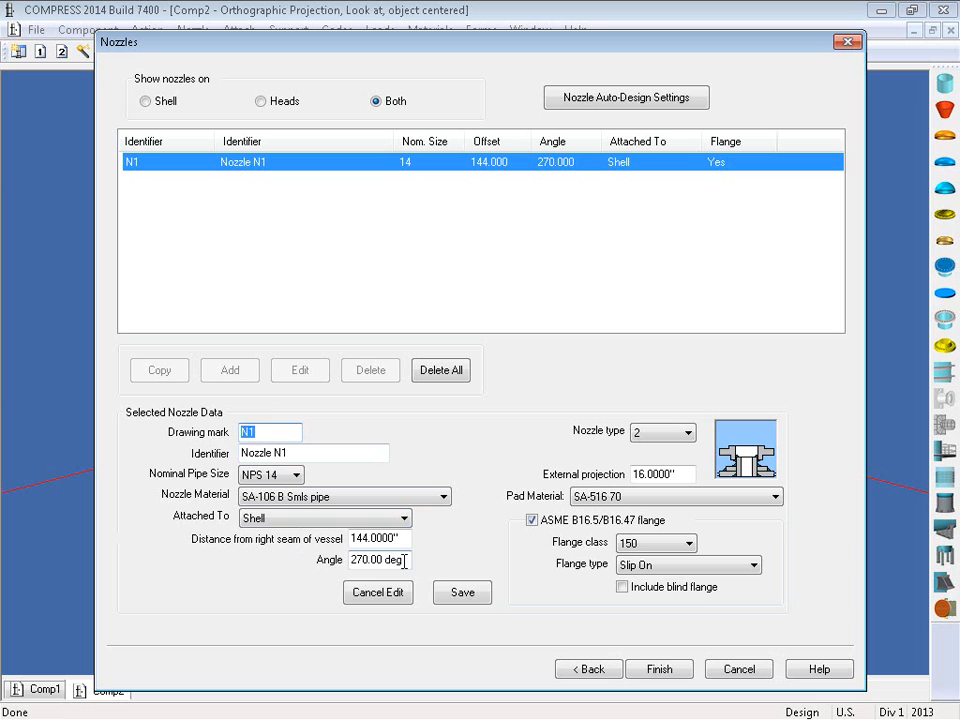
pyautogui.write('90')
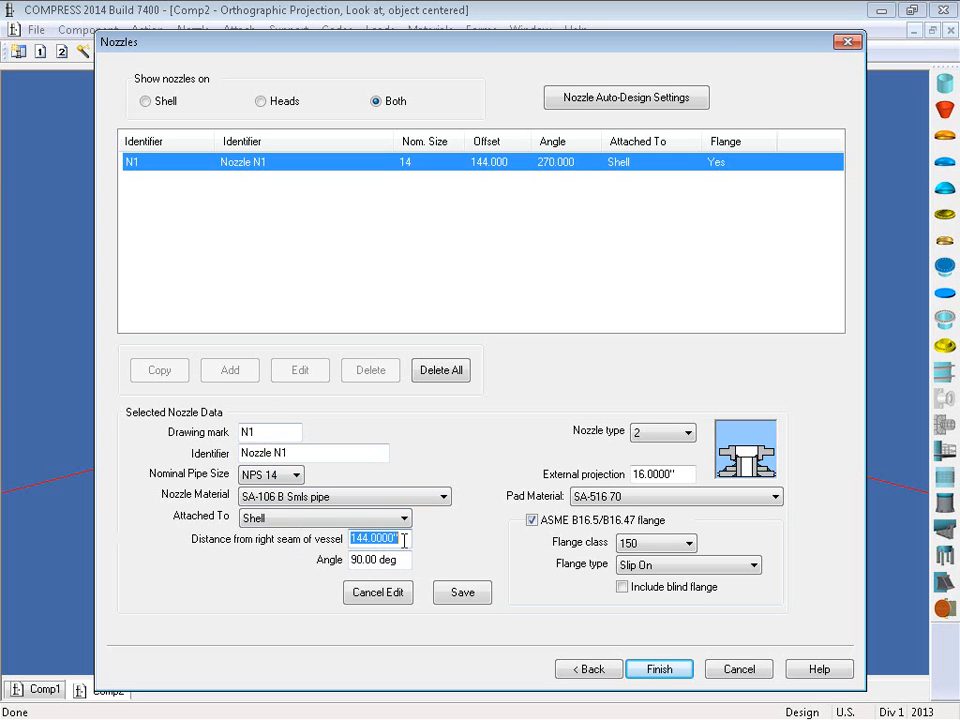
pyautogui.write('48')
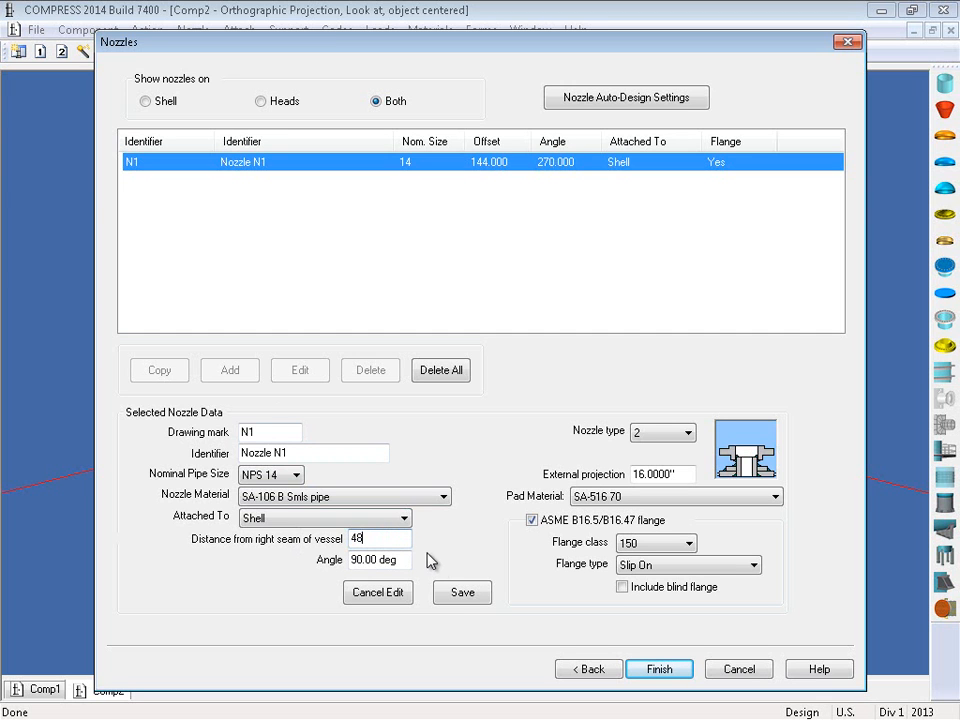
pyautogui.click(462, 592)
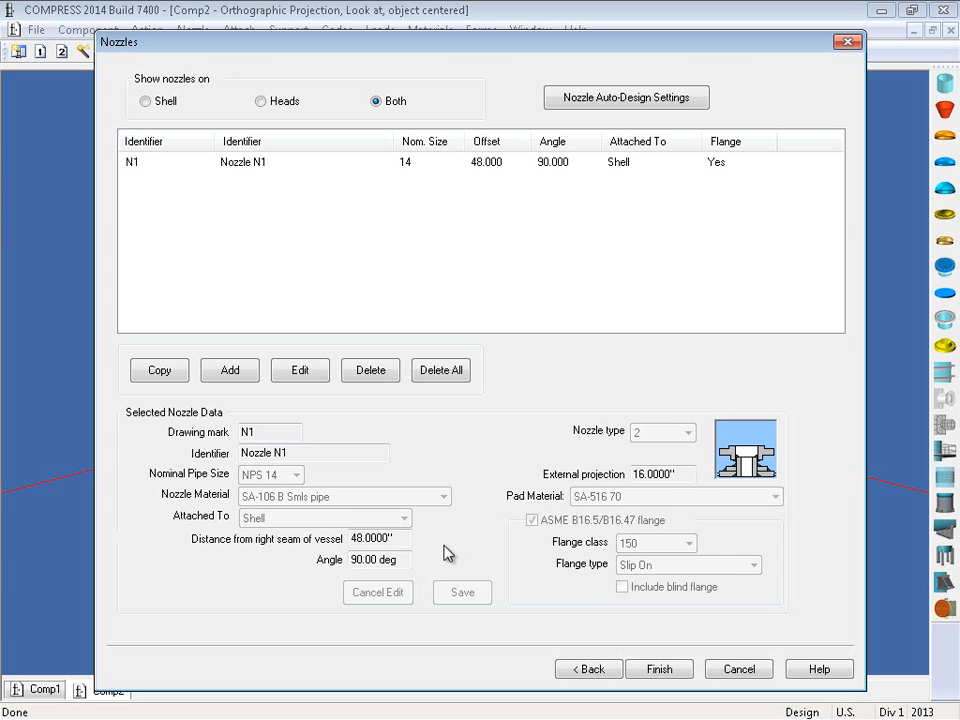
pyautogui.moveTo(600, 607)
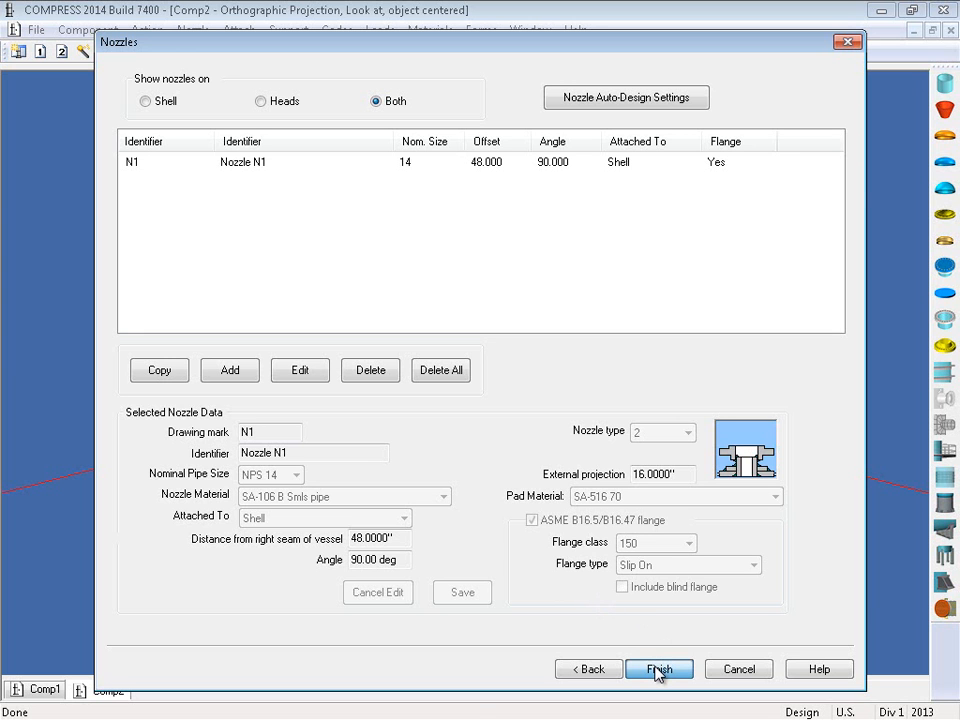
pyautogui.click(659, 669)
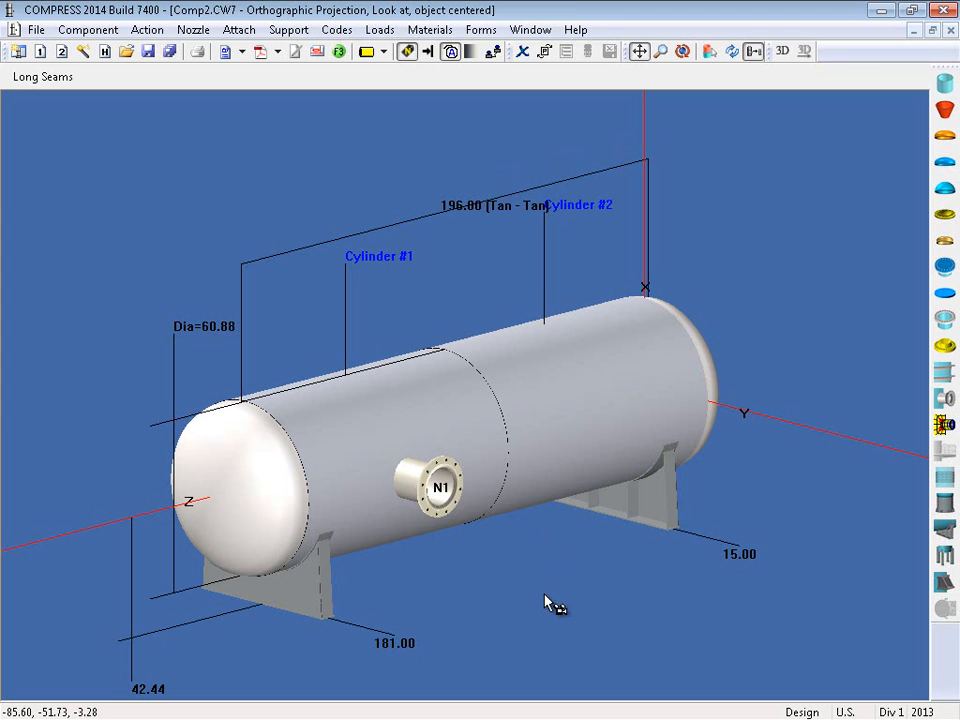
pyautogui.moveTo(530, 567)
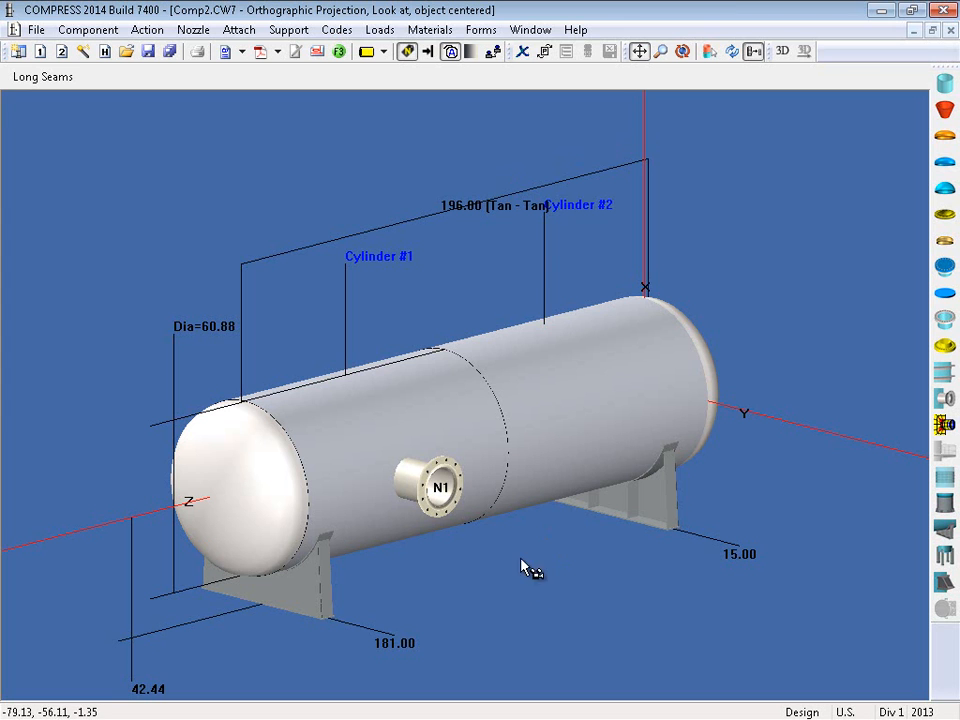
# Create hillside nozzle N2 by copying N1, offset 15 inches on Cylinder #2
pyautogui.click(193, 29)
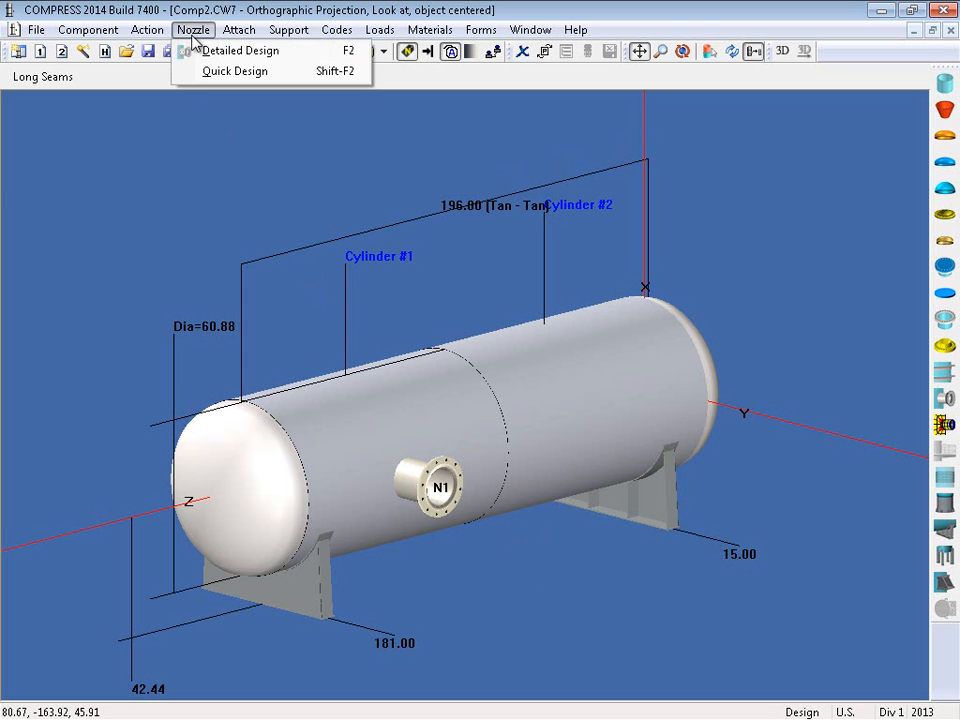
pyautogui.click(239, 50)
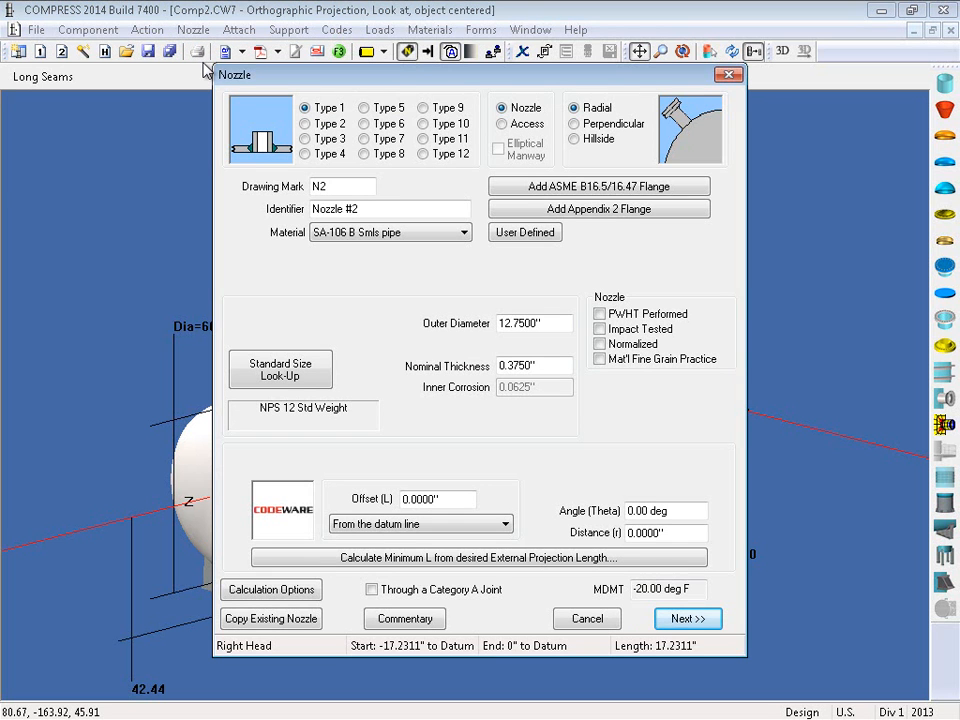
pyautogui.moveTo(255, 570)
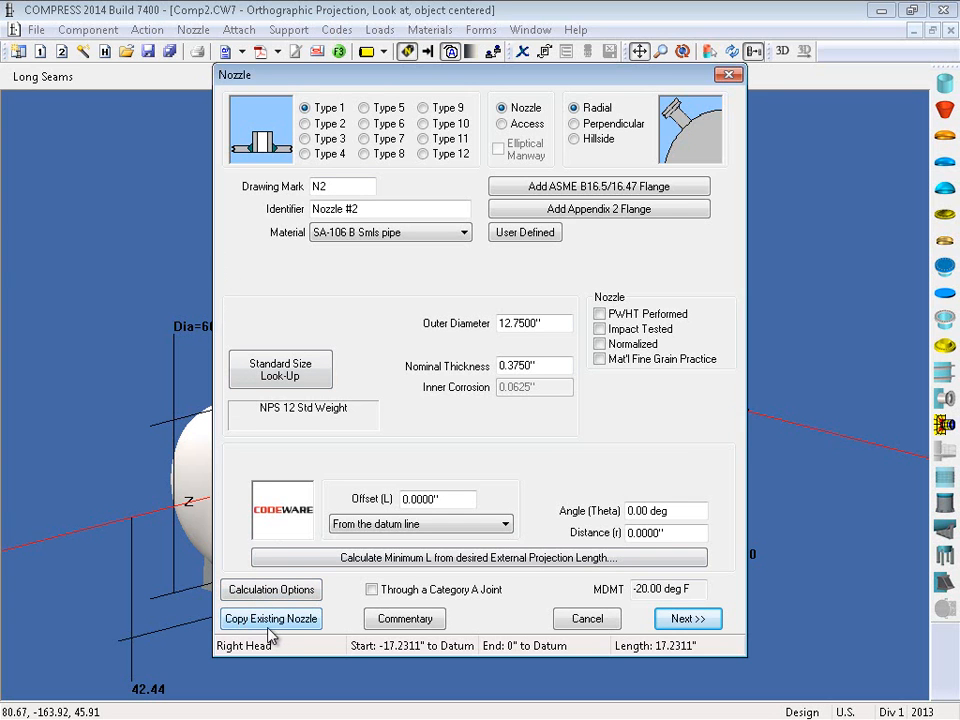
pyautogui.click(270, 618)
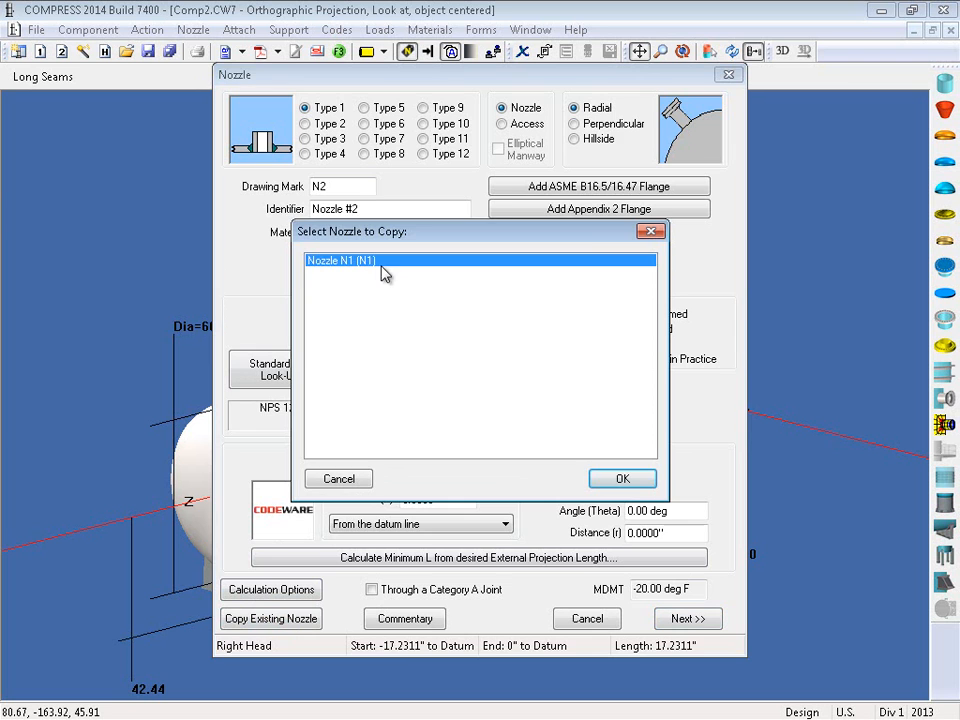
pyautogui.click(621, 478)
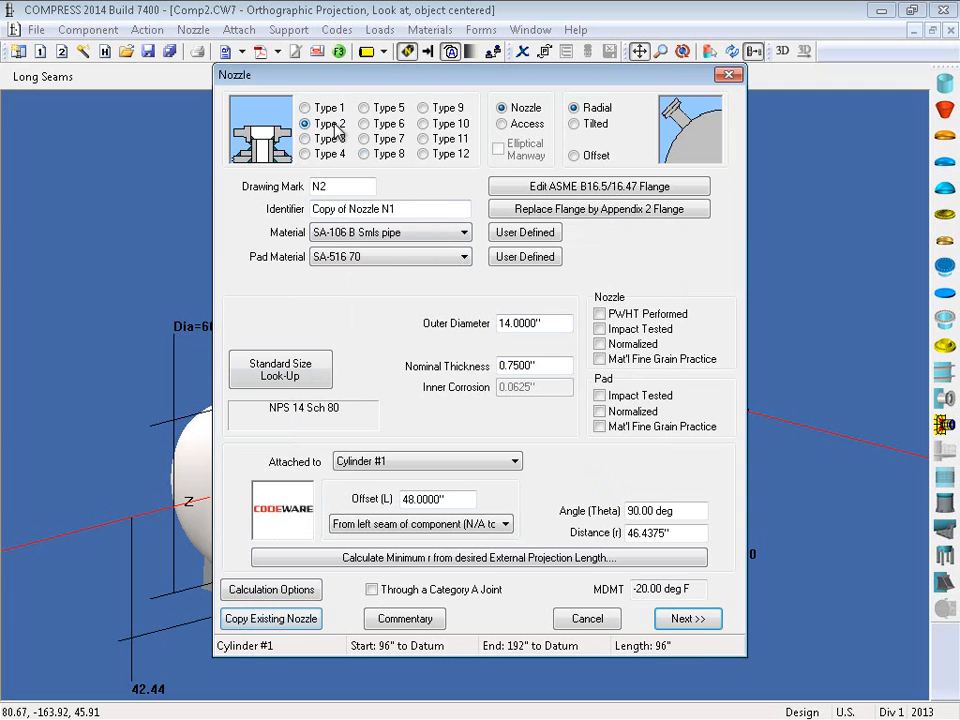
pyautogui.click(575, 156)
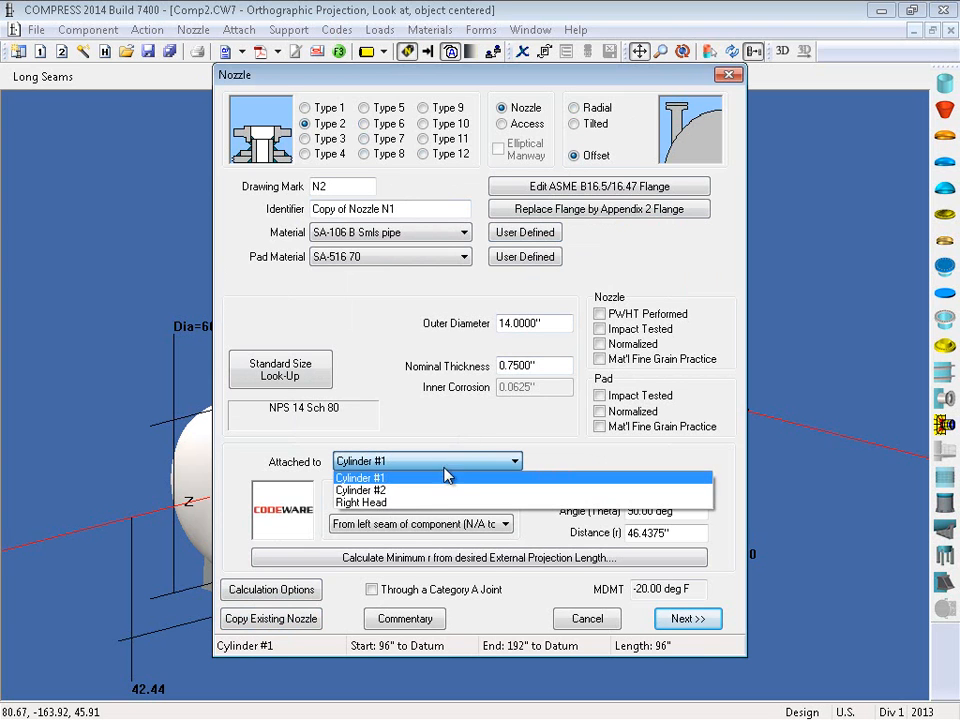
pyautogui.click(360, 490)
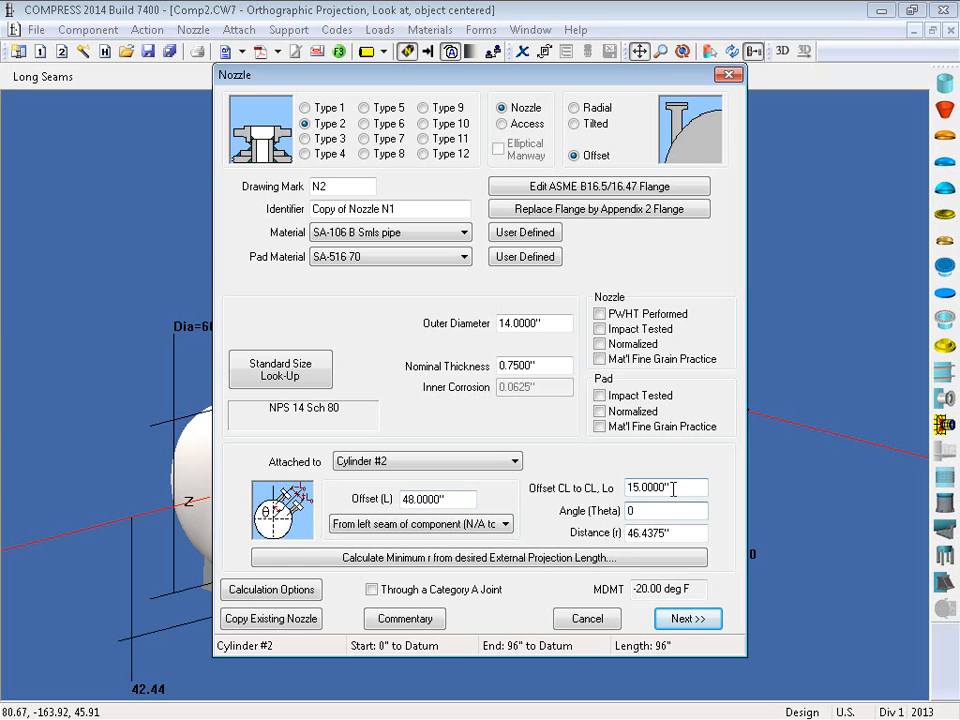
pyautogui.click(684, 620)
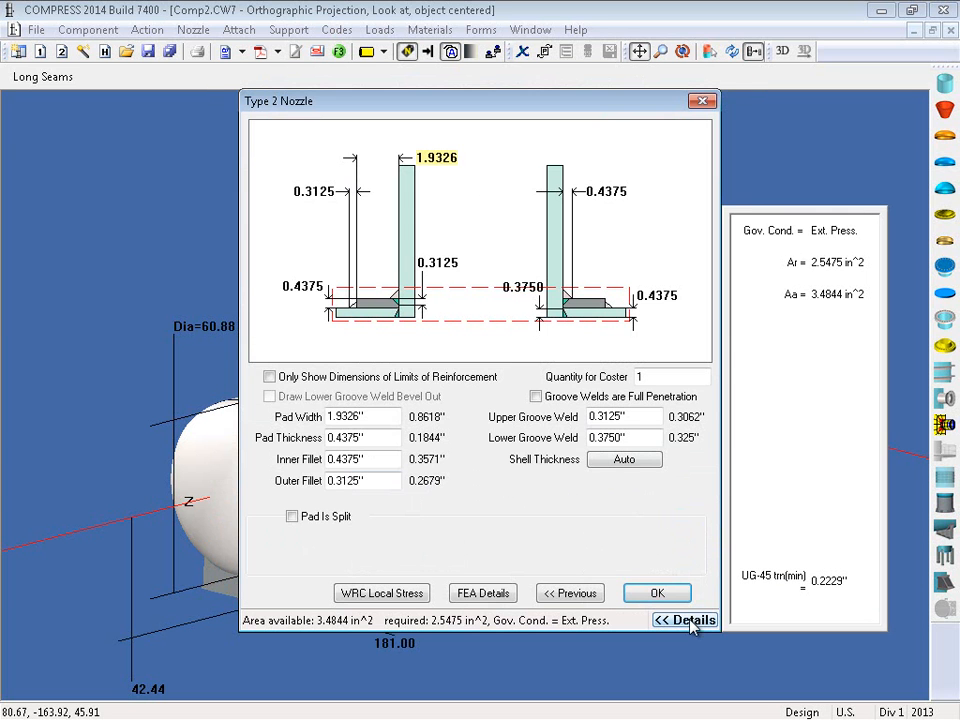
pyautogui.click(657, 593)
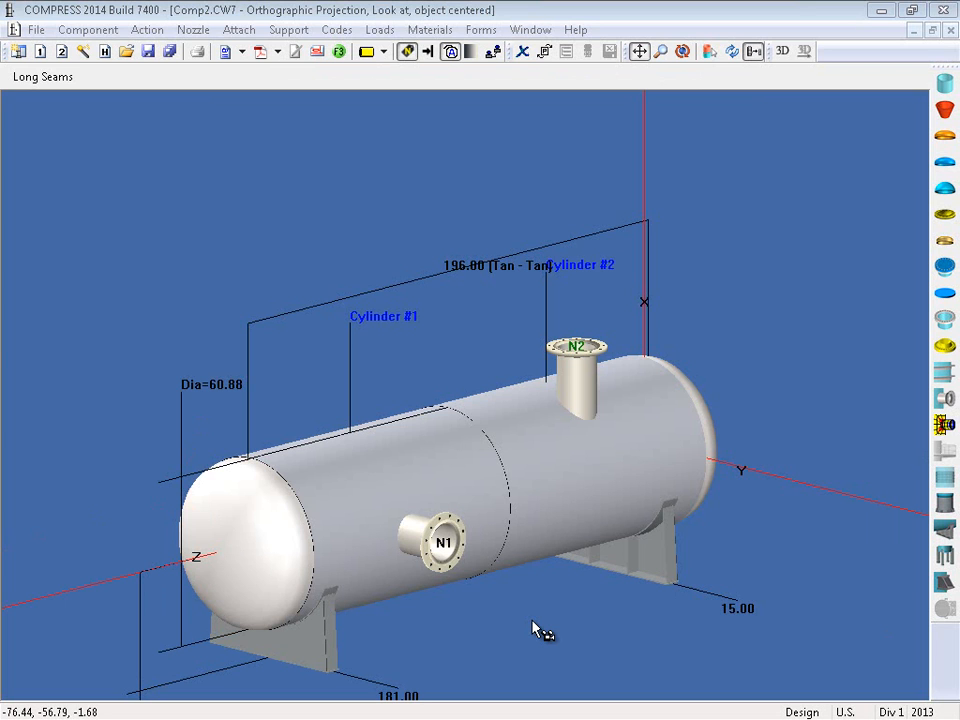
pyautogui.moveTo(205, 35)
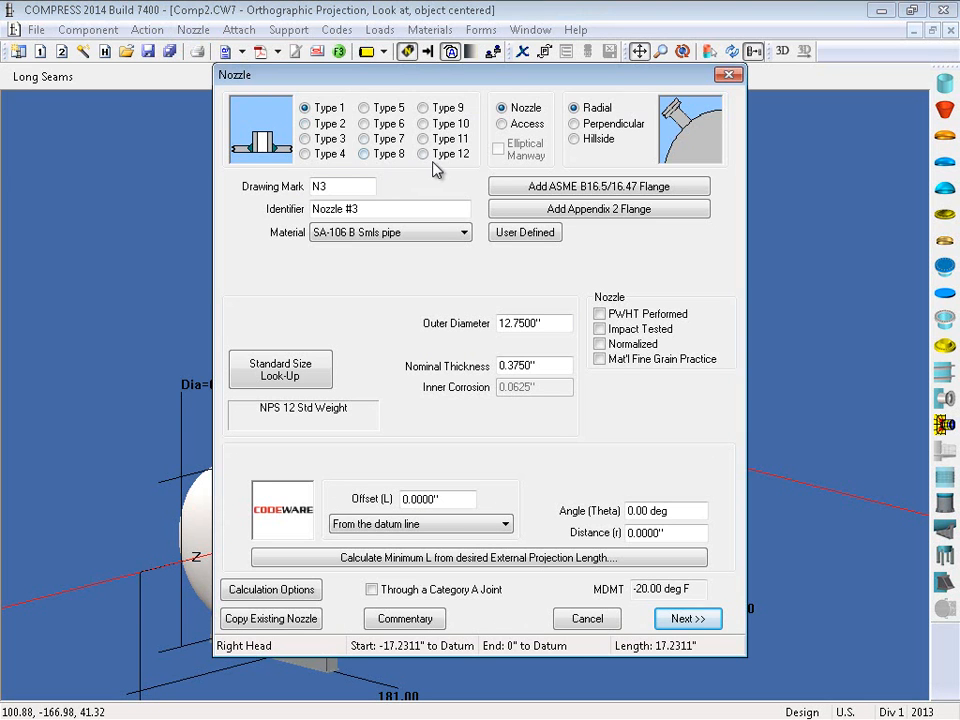
# Make N3 a Type 12 NPS 20 Class 300 studding outlet from the standard size look-up
pyautogui.click(424, 154)
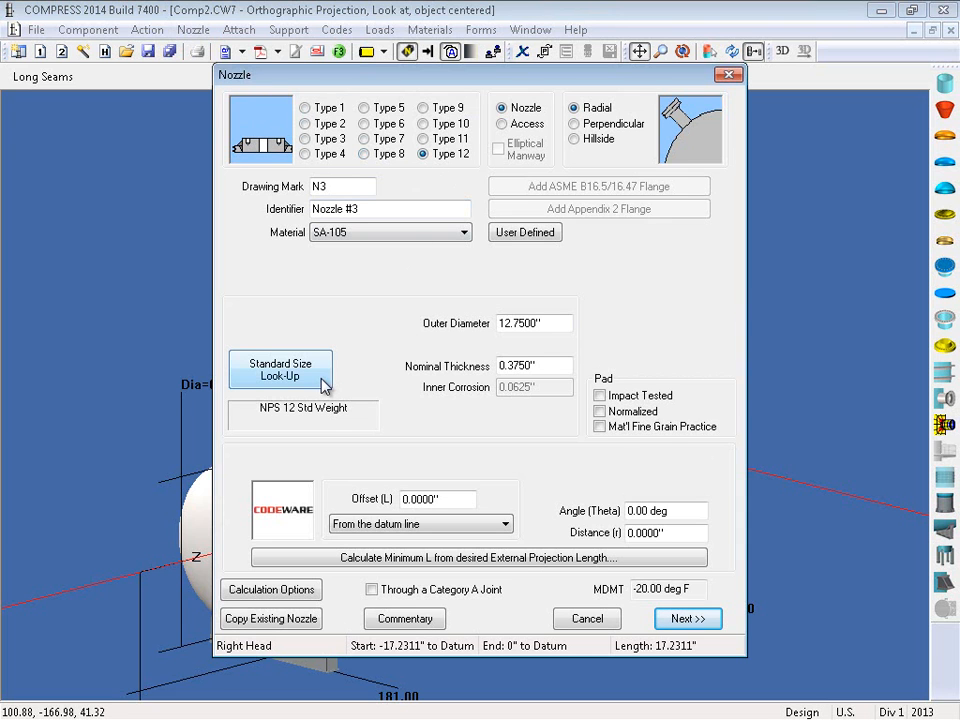
pyautogui.click(280, 368)
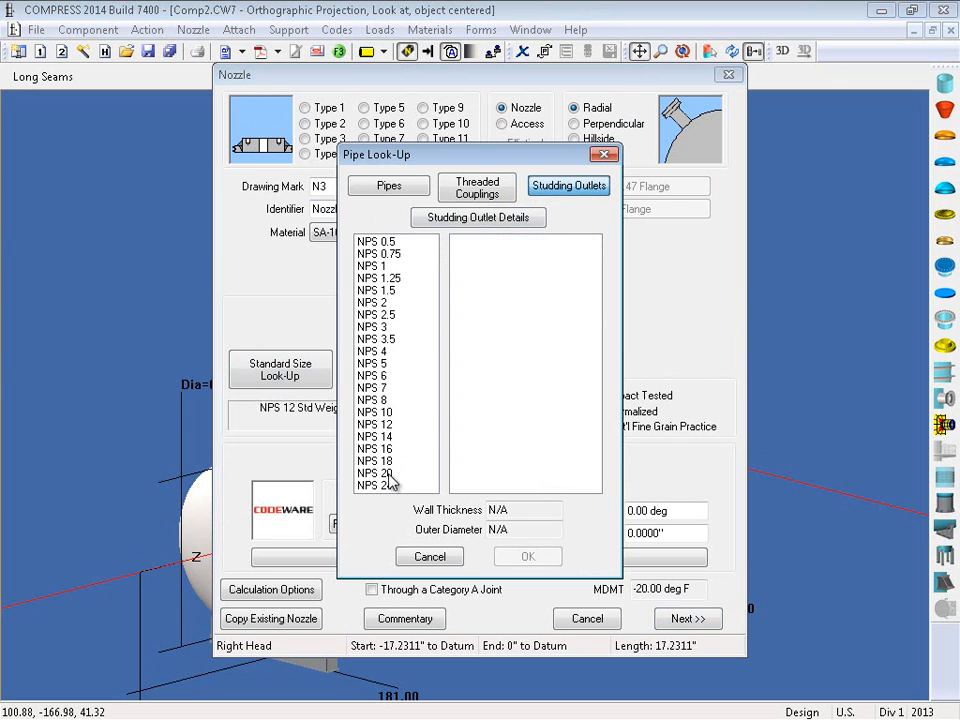
pyautogui.click(374, 472)
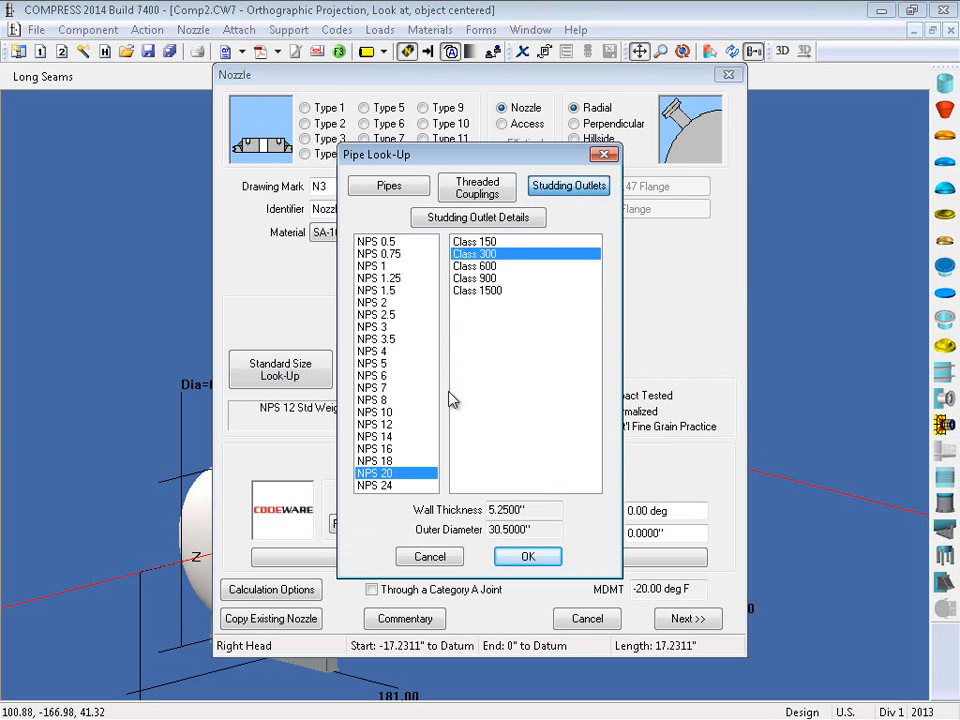
pyautogui.click(527, 556)
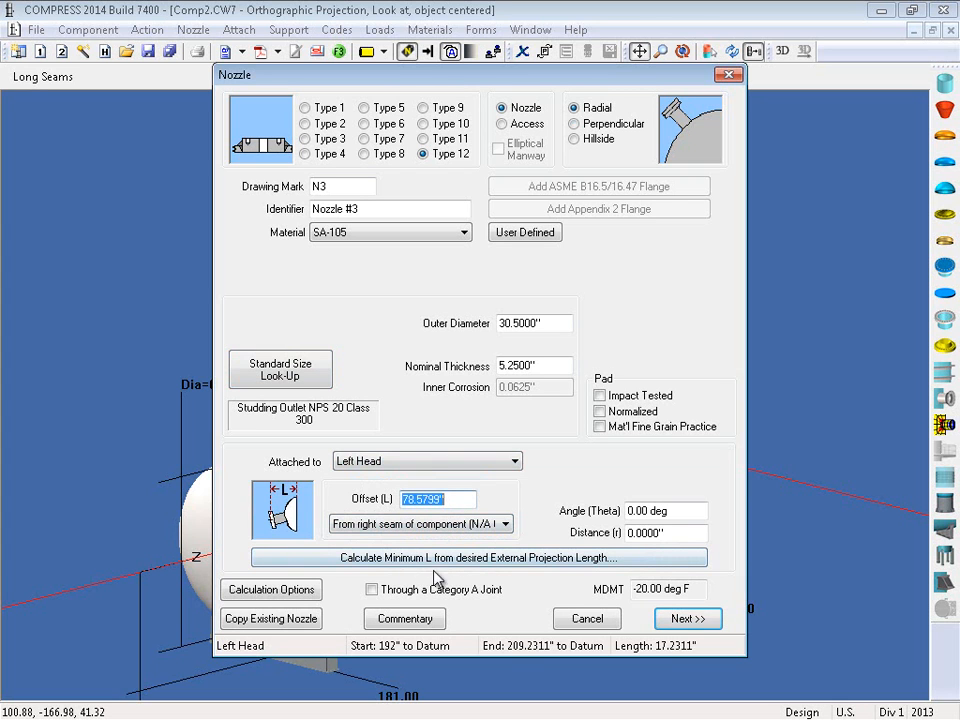
pyautogui.moveTo(528, 568)
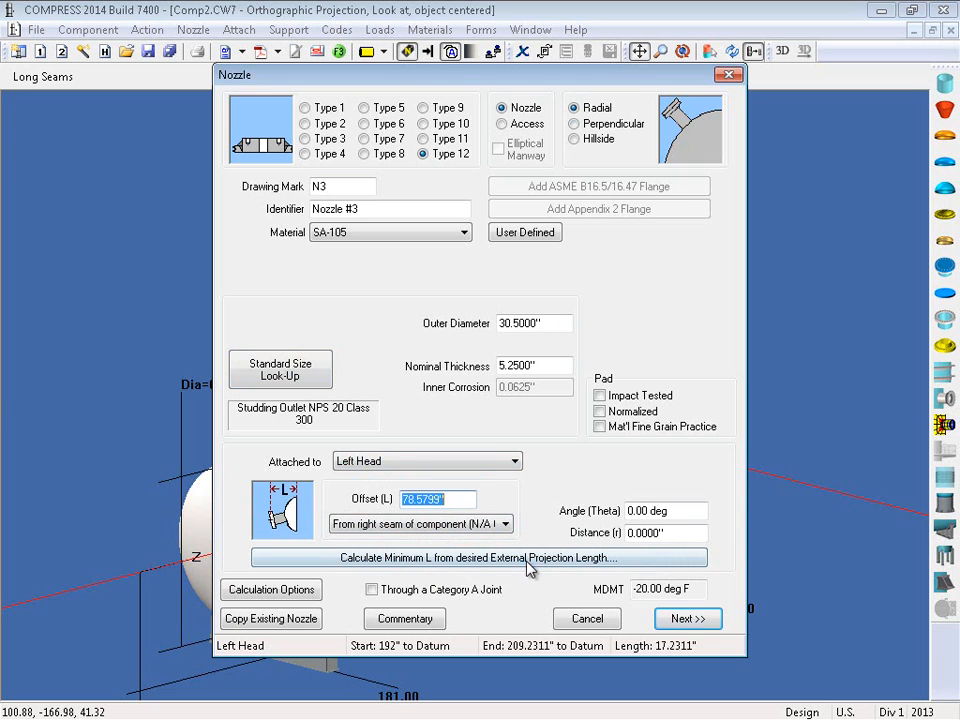
# Apply the calculated 20.1512 in minimum offset to N3 and accept its studding outlet details
pyautogui.click(480, 557)
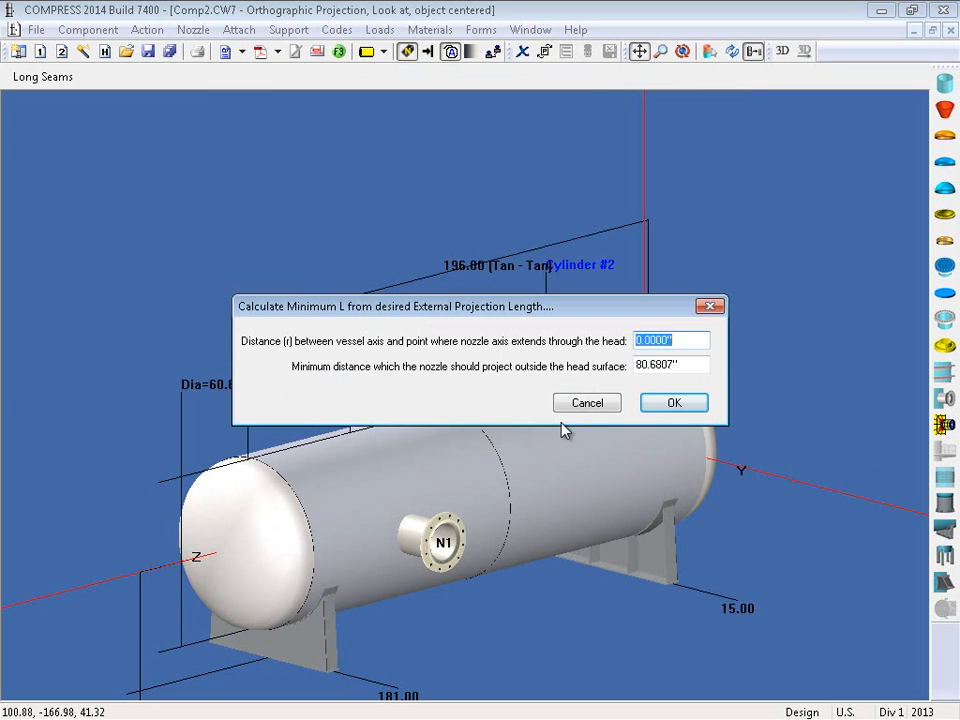
pyautogui.click(672, 364)
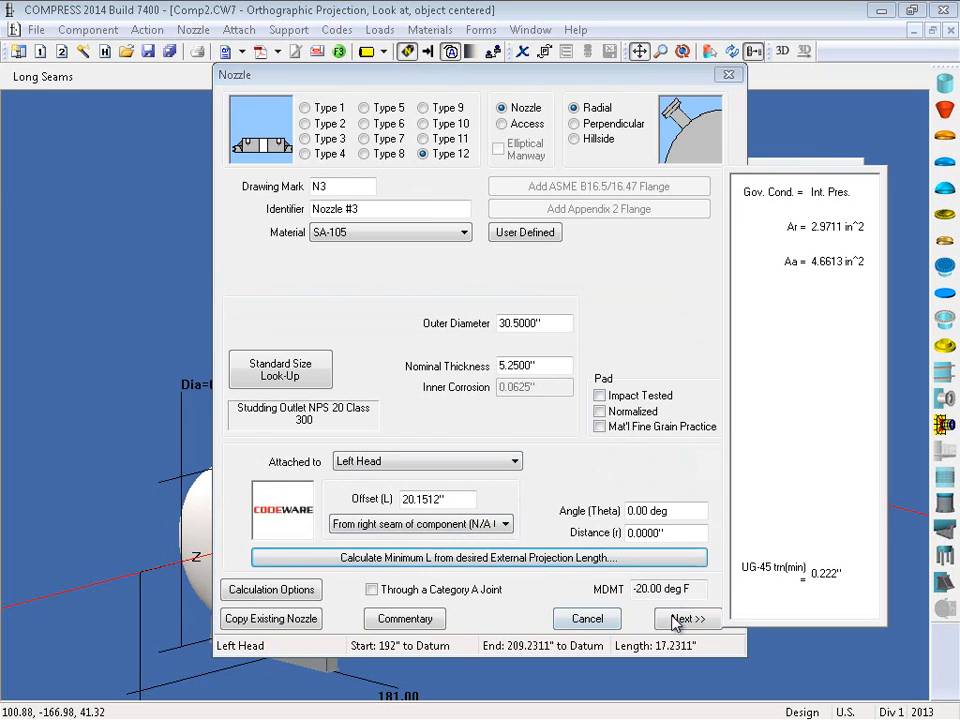
pyautogui.click(687, 618)
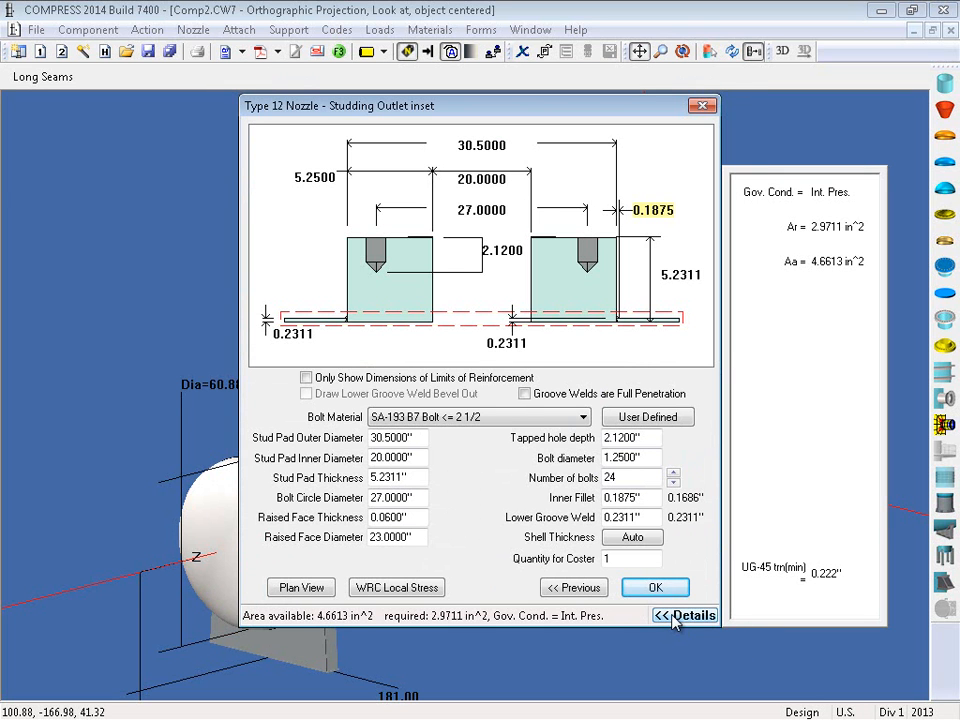
pyautogui.click(655, 587)
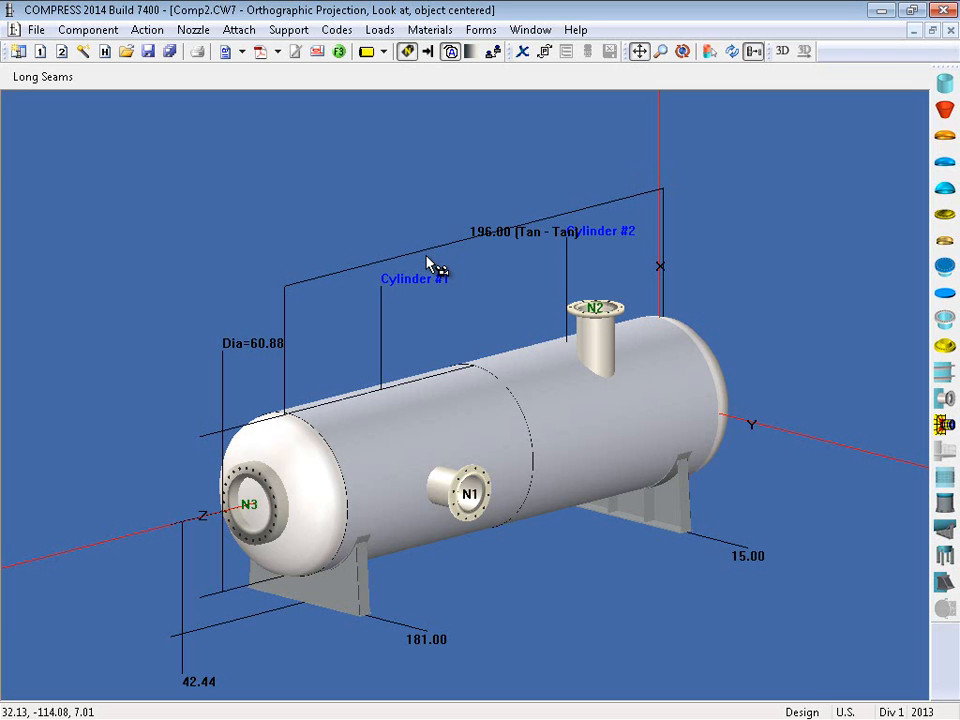
pyautogui.moveTo(400, 258)
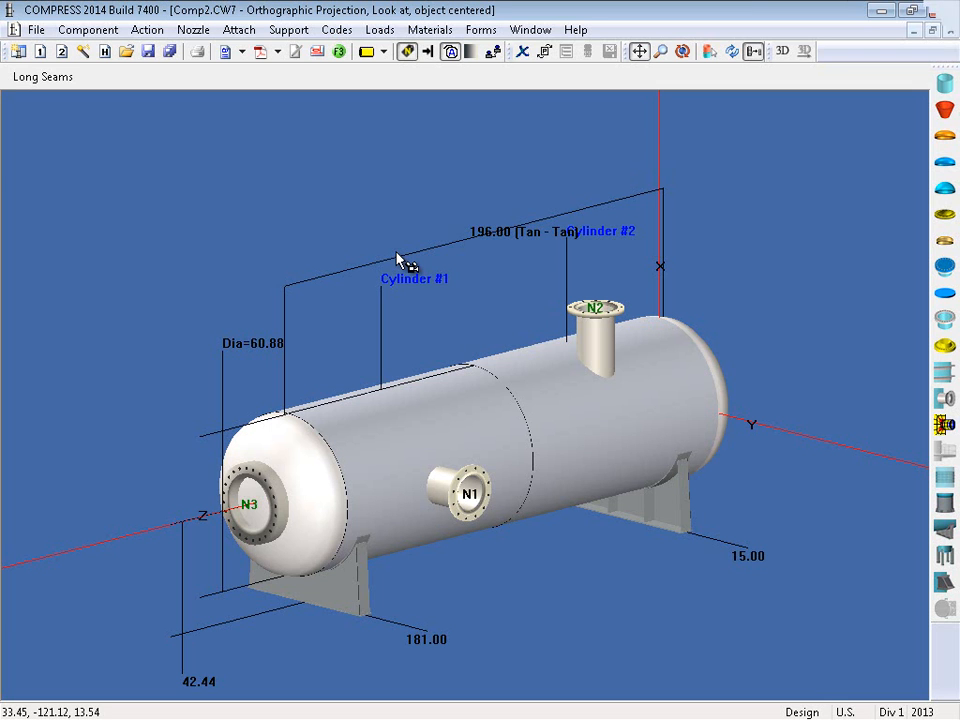